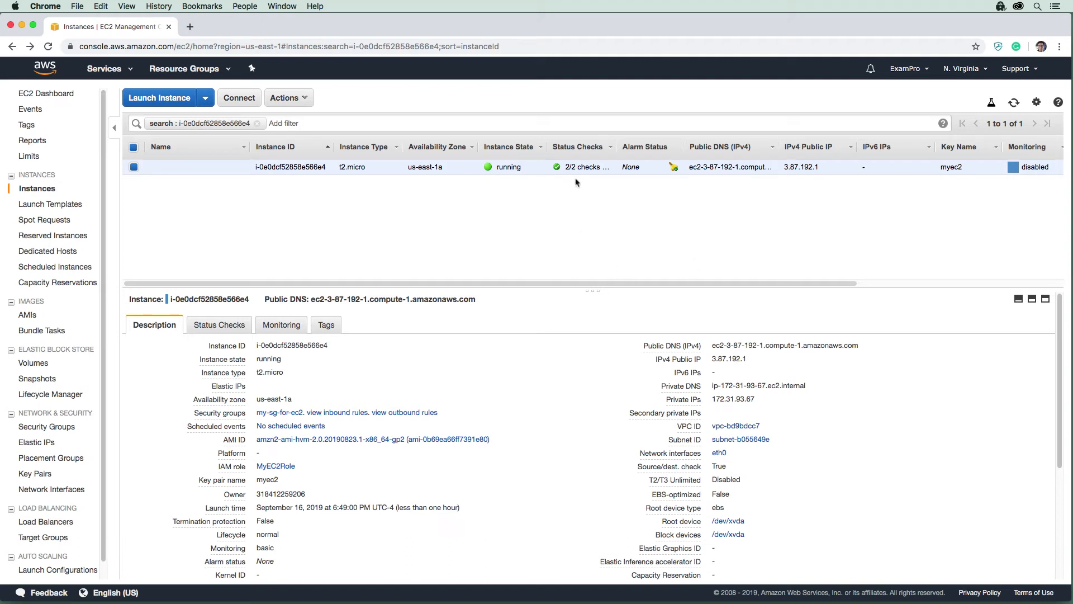
mouse_move(585, 217)
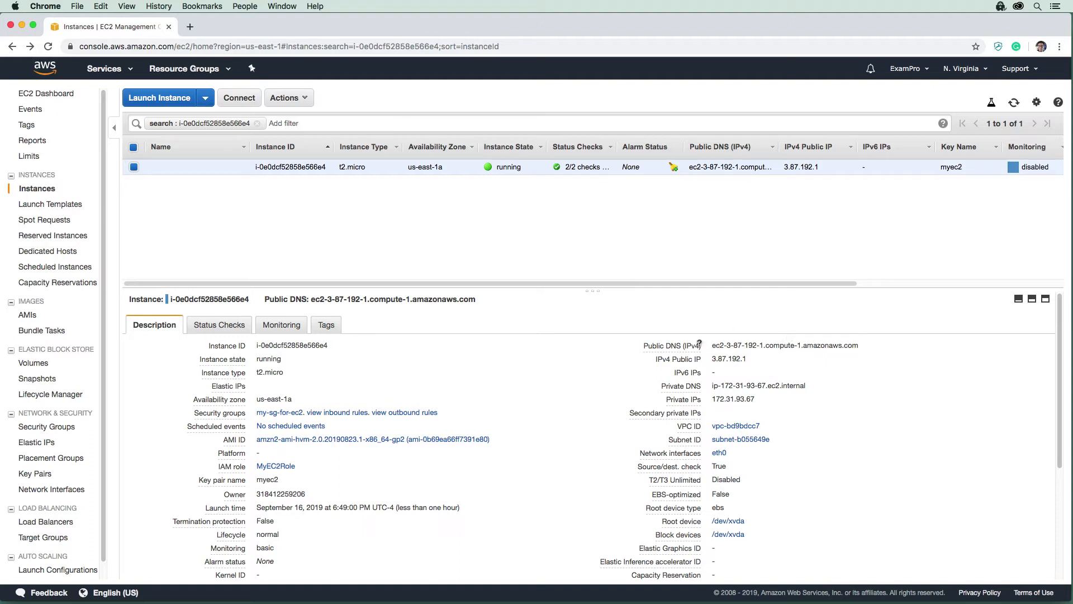
mouse_move(672, 345)
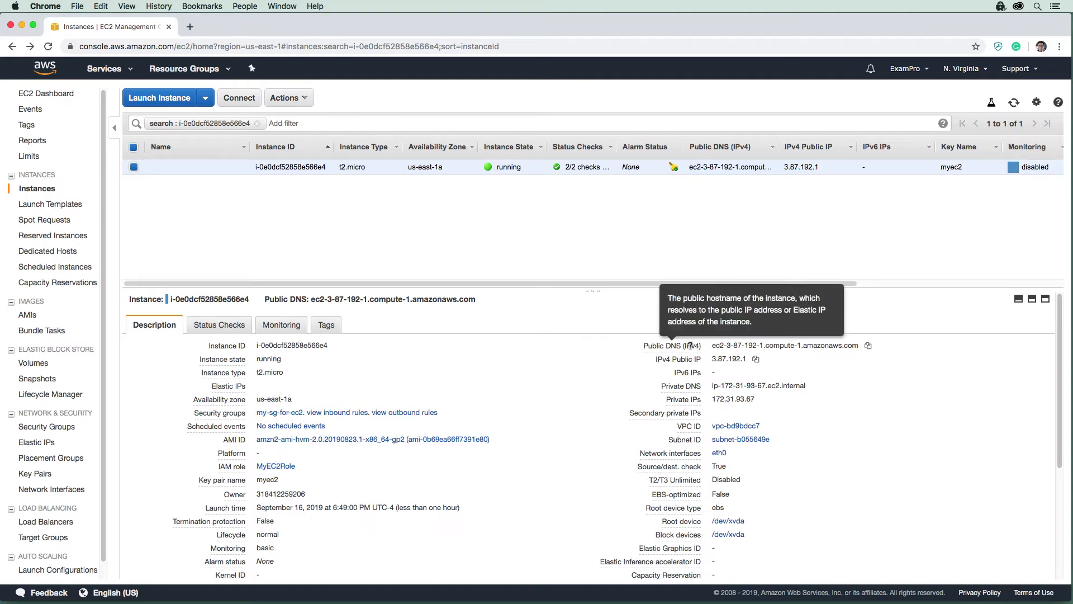
mouse_move(699, 355)
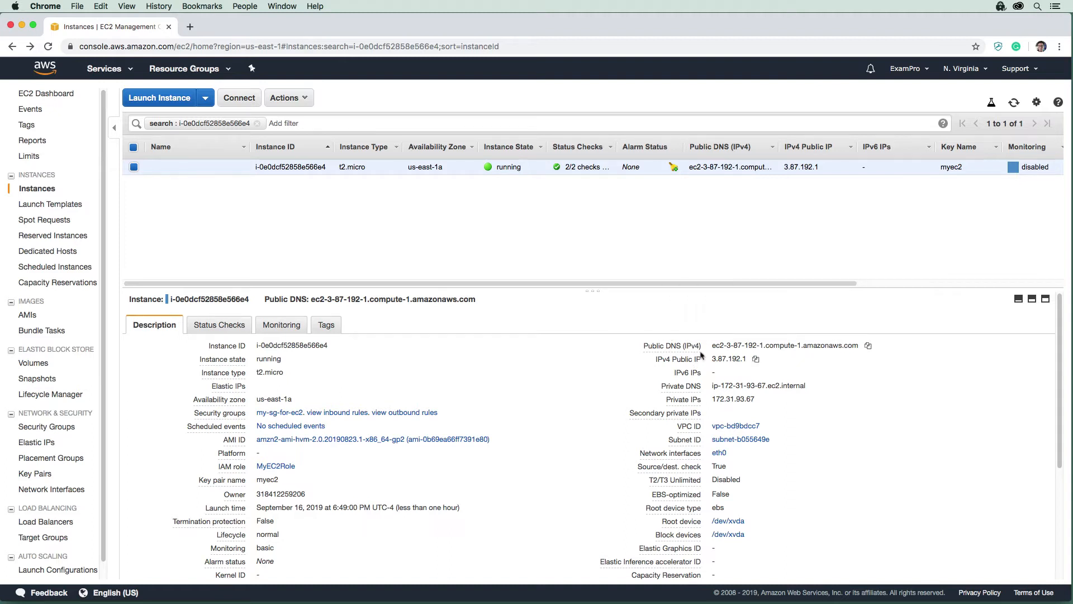
Step: Copy the instance's Public DNS (IPv4) address to load it and see the Apache test page
left_click(867, 345)
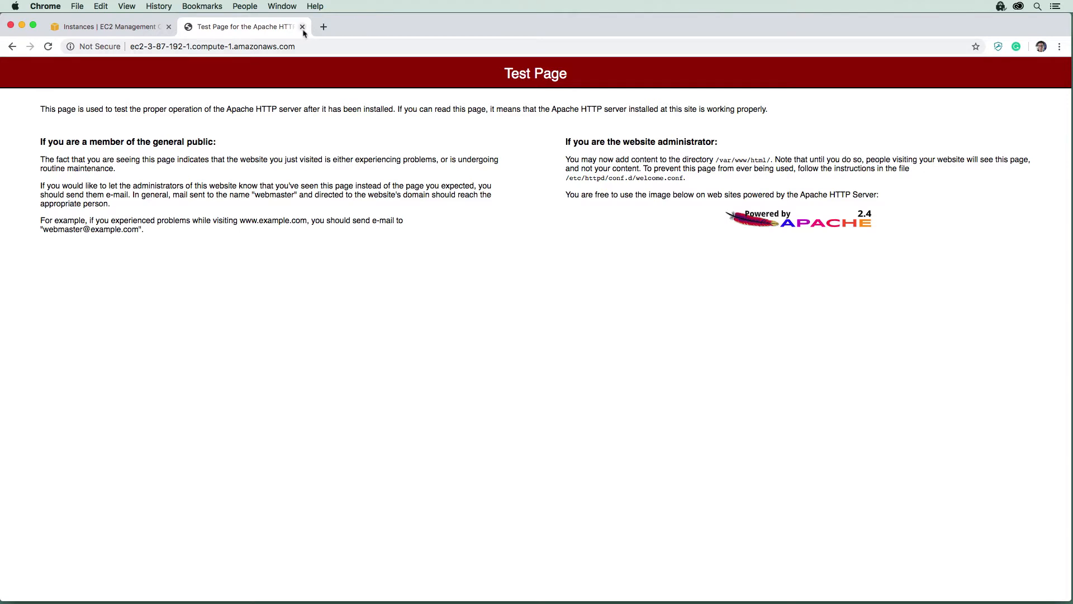
Step: Close the Apache test page tab, returning to the EC2 instance details
left_click(106, 26)
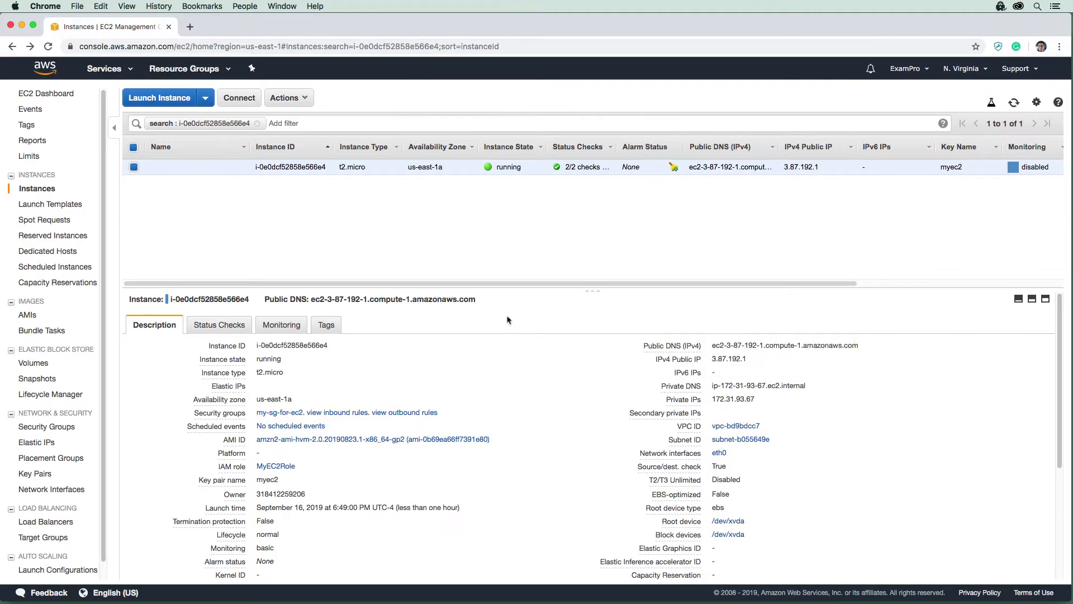
mouse_move(656, 325)
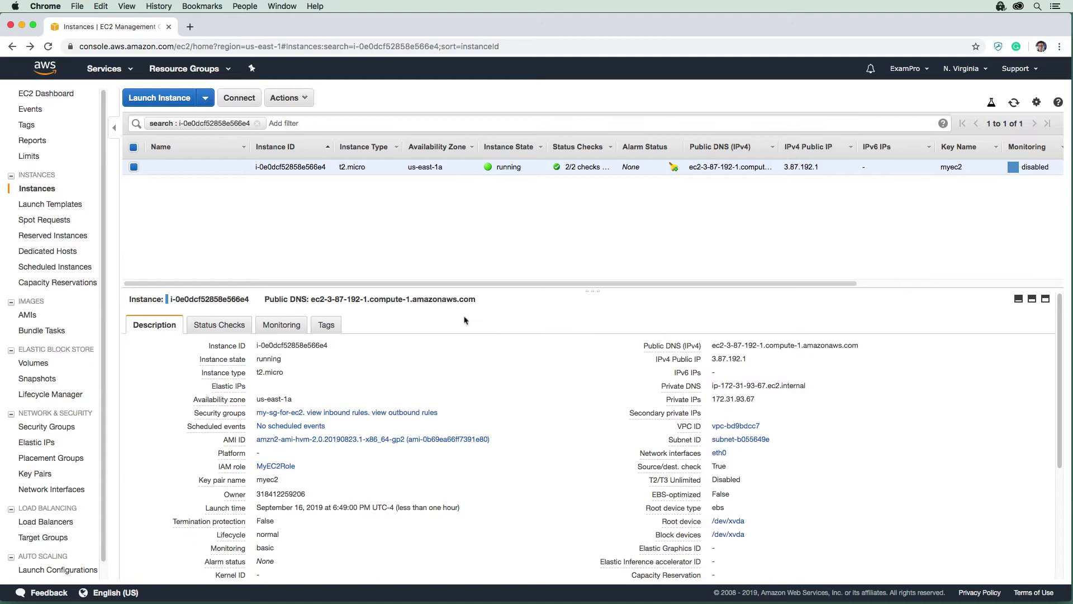
mouse_move(249, 216)
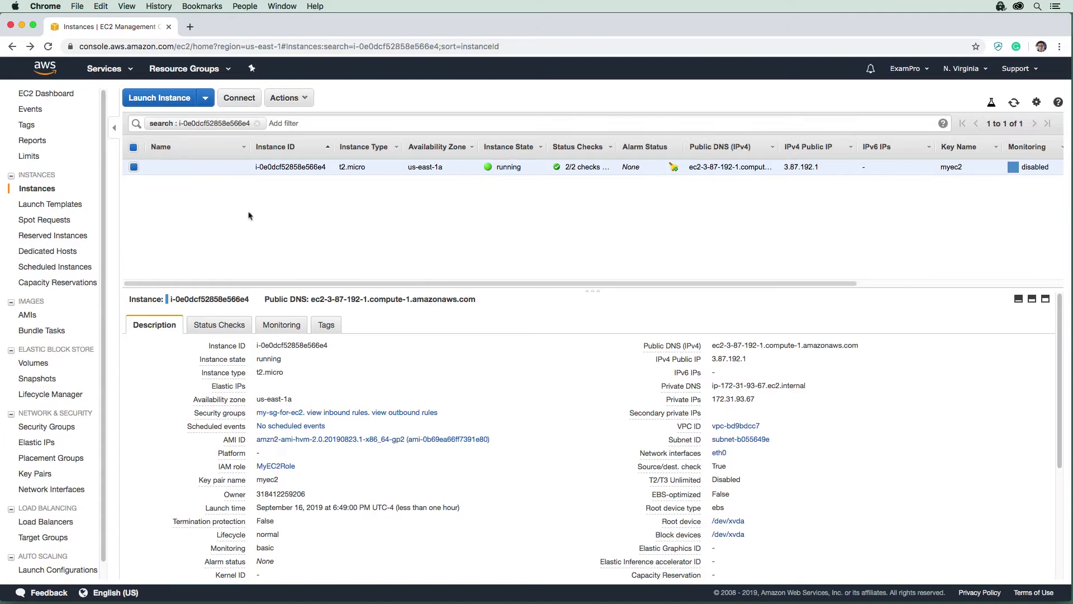
Step: Name the running EC2 instance MyServer and save the change
left_click(198, 167)
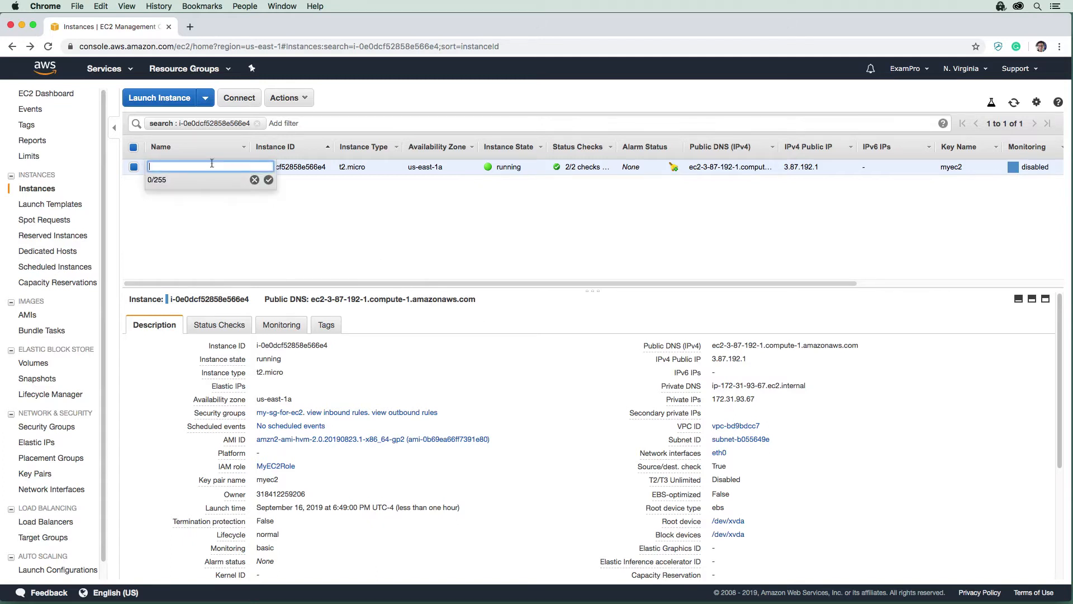
type("MyServer")
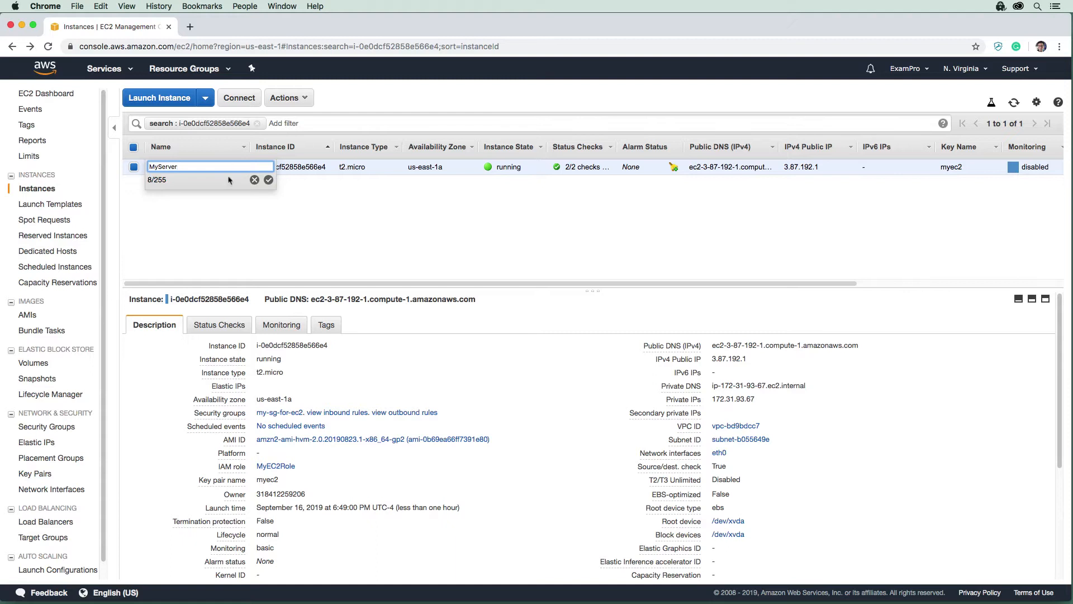
left_click(268, 179)
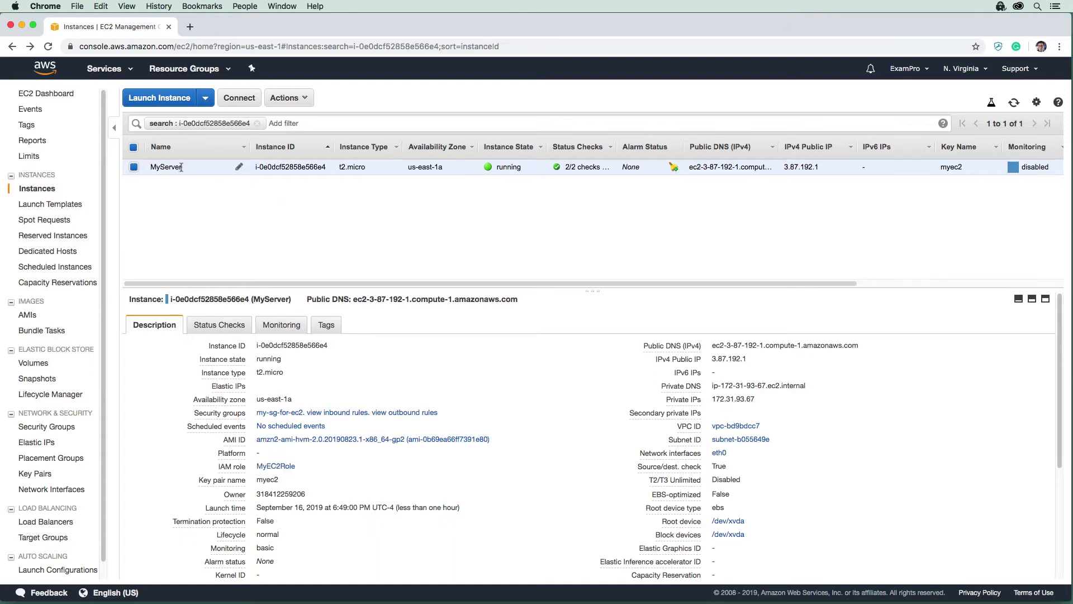
Step: Search the Services menu for 'ssm' and bring up Systems Manager in a second tab
left_click(105, 68)
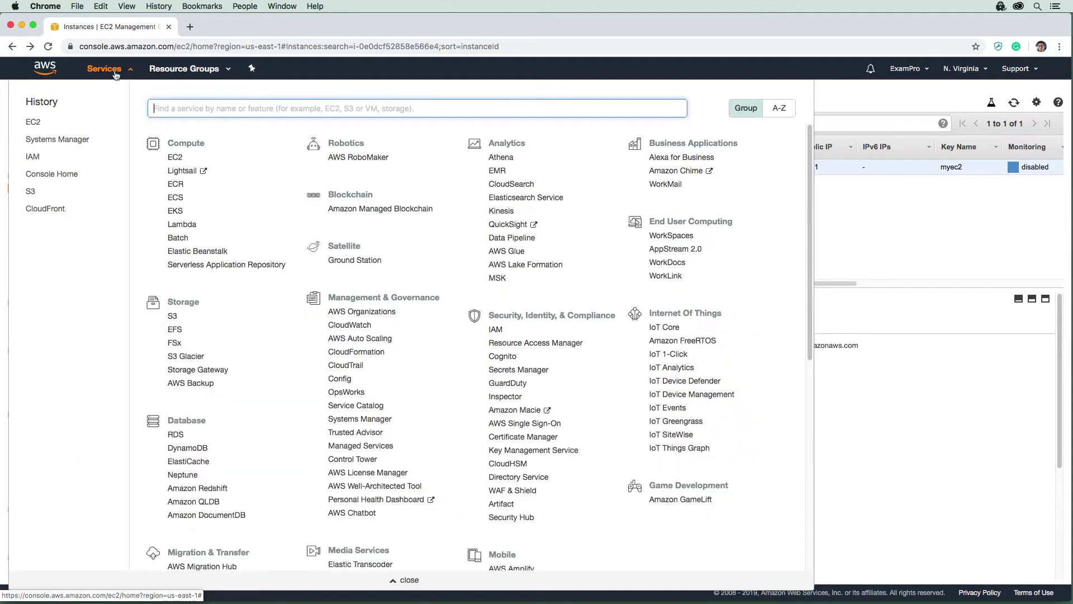
type("ssm")
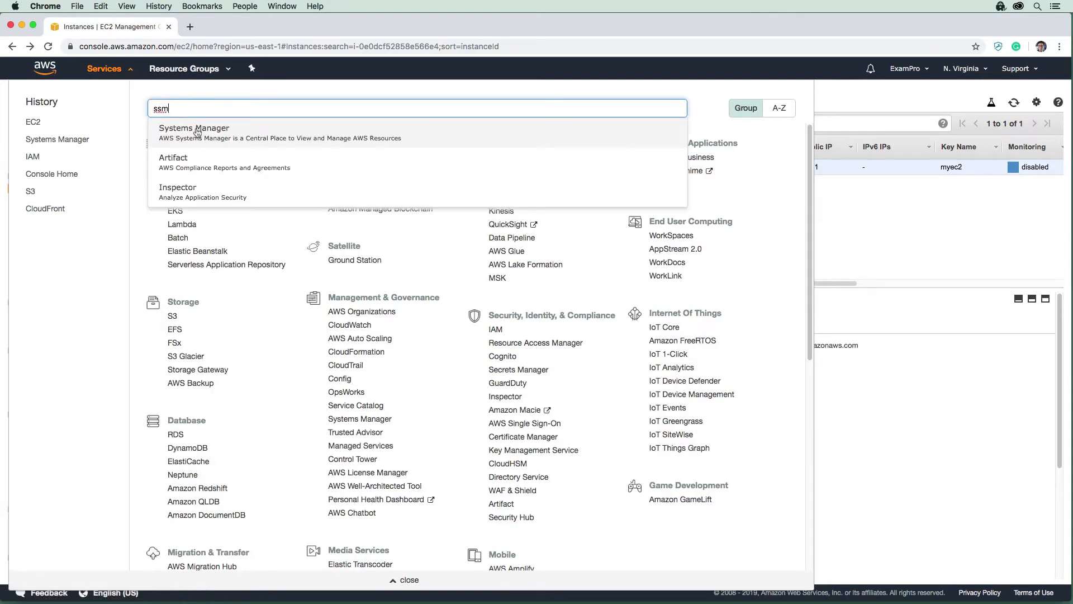
left_click(194, 132)
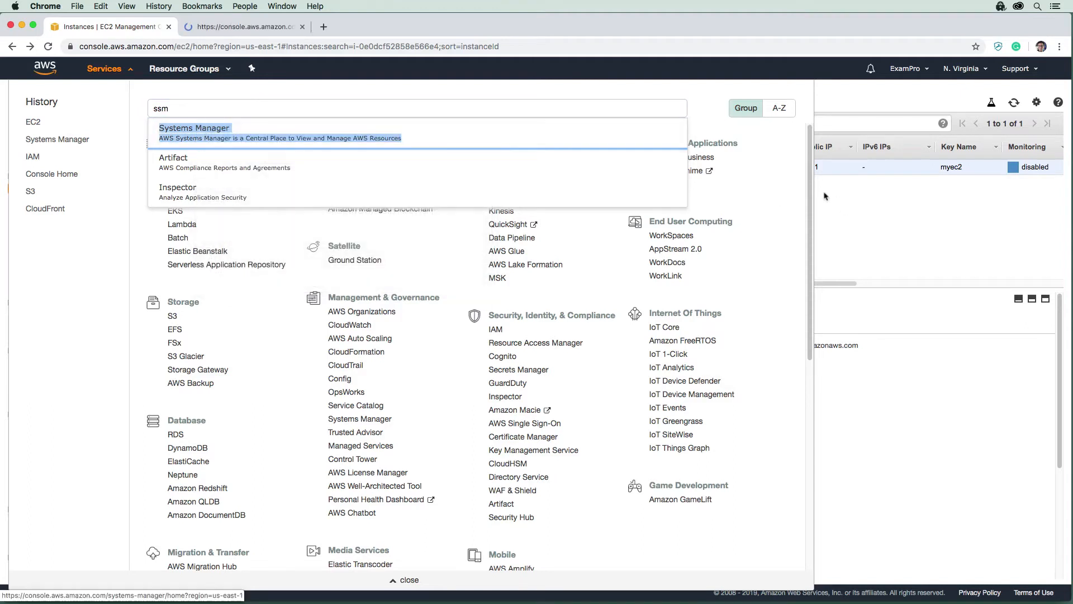
left_click(194, 128)
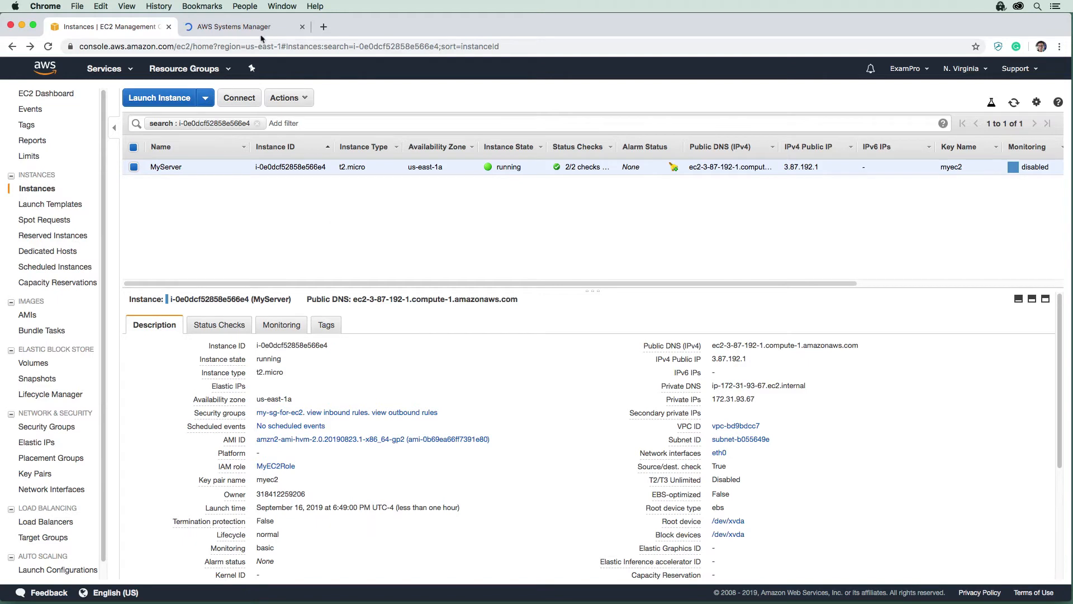
left_click(240, 27)
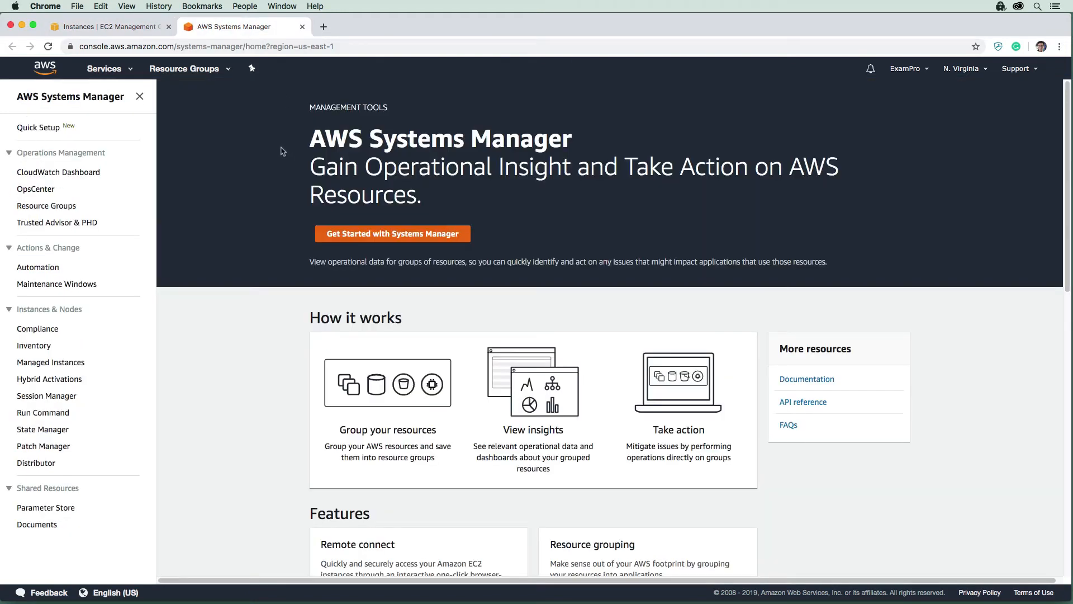
mouse_move(291, 176)
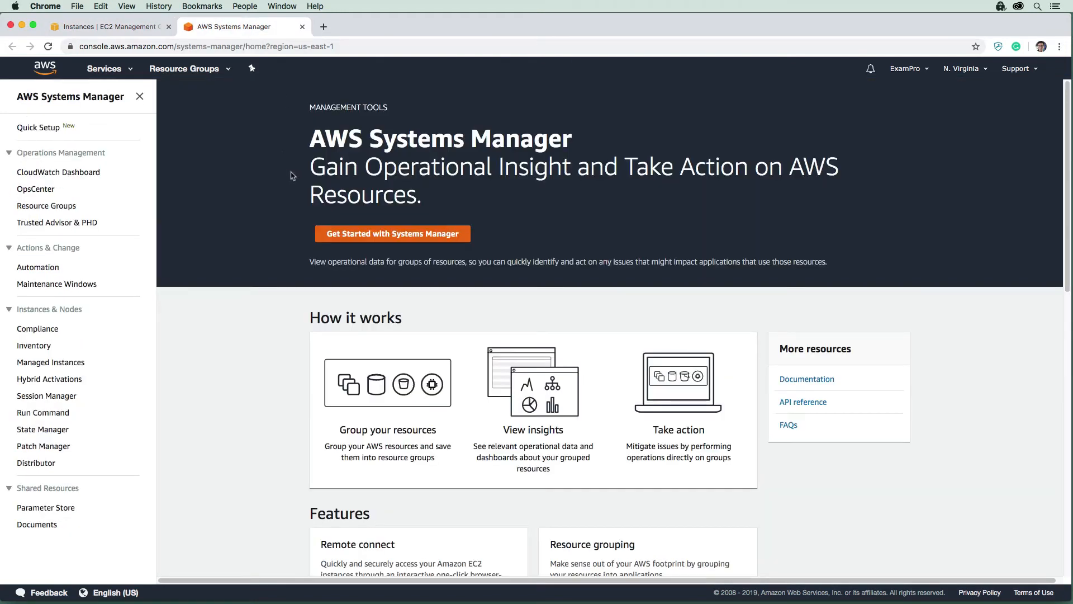
mouse_move(209, 345)
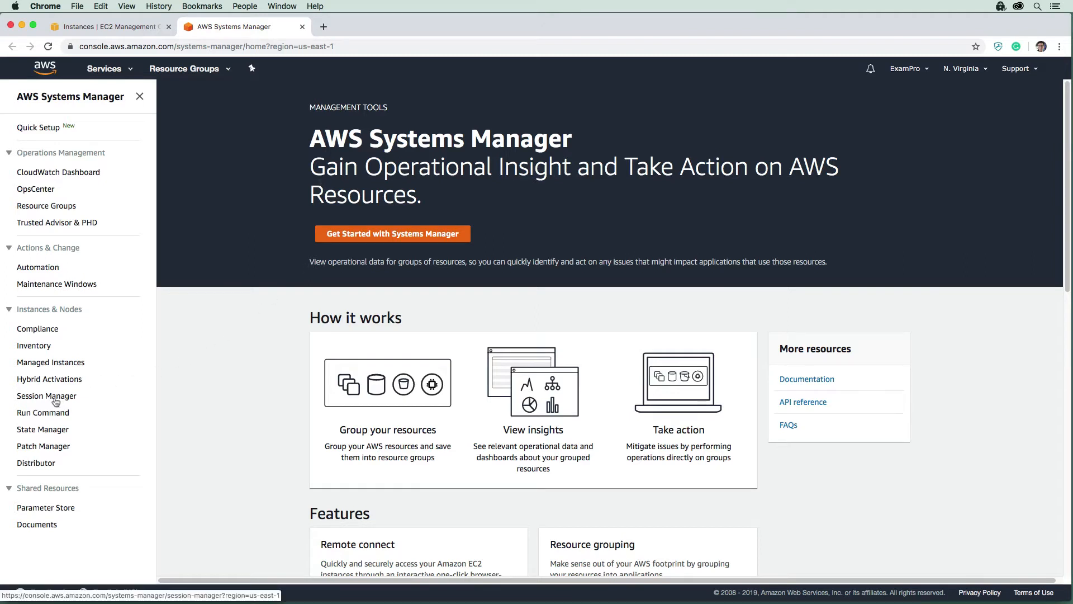
Step: Begin a new Session Manager session with MyServer selected as the target instance
left_click(47, 396)
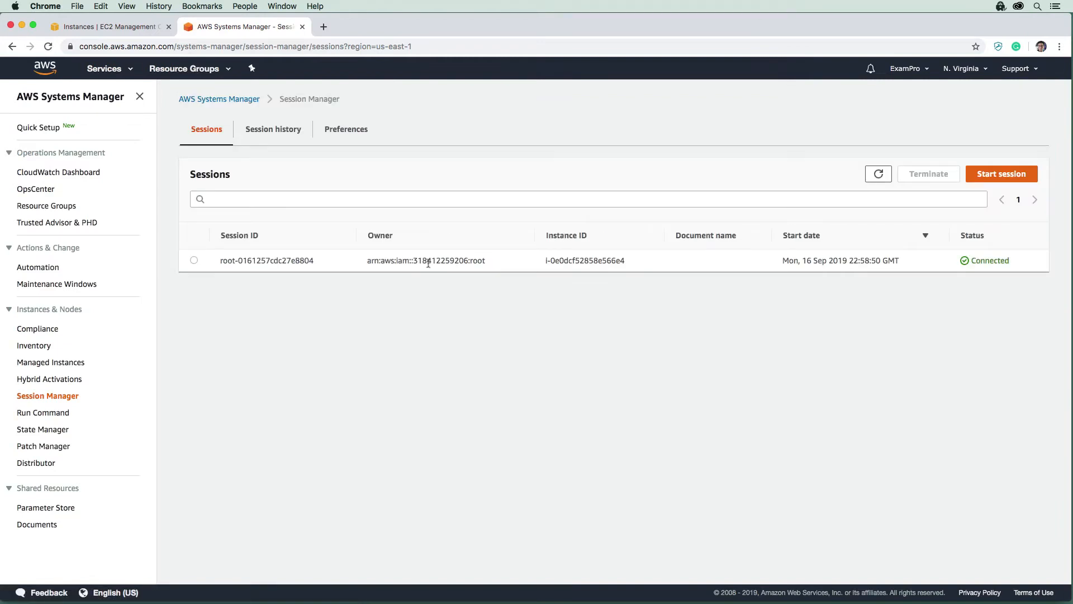
mouse_move(208, 263)
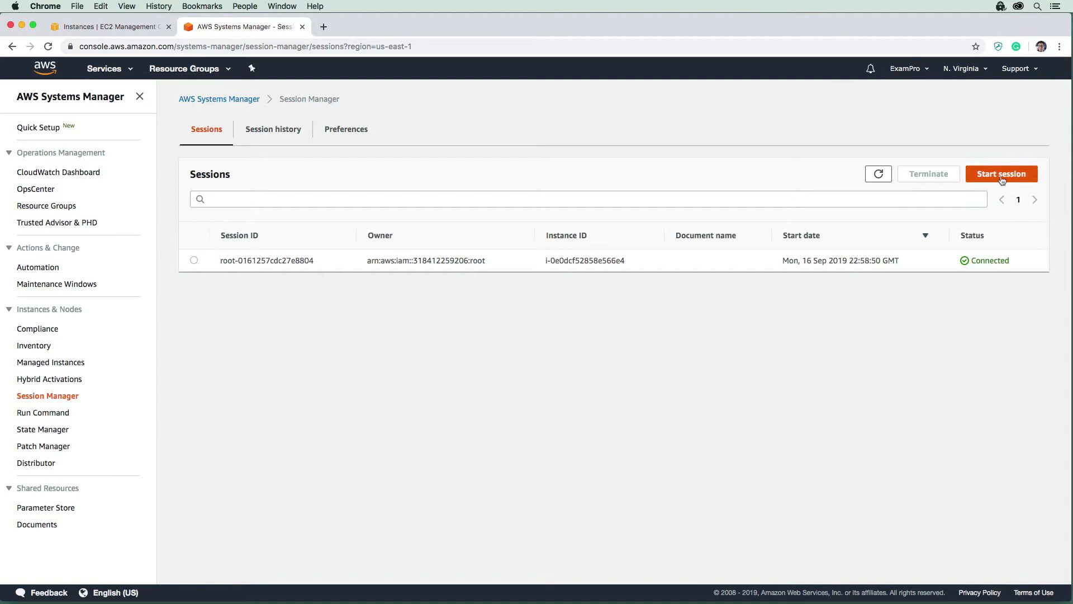
left_click(1000, 174)
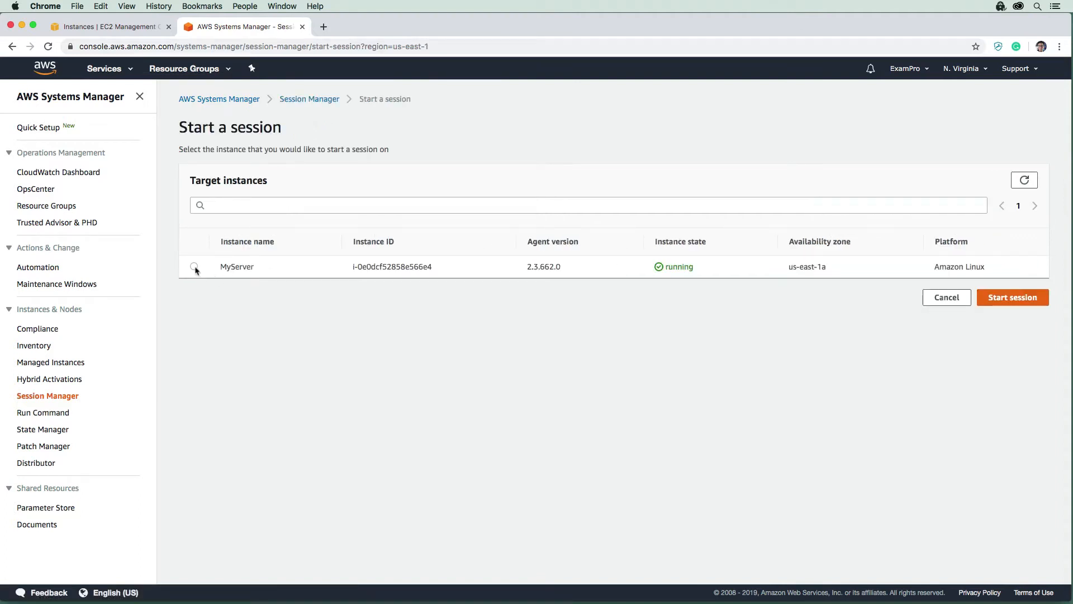
left_click(195, 267)
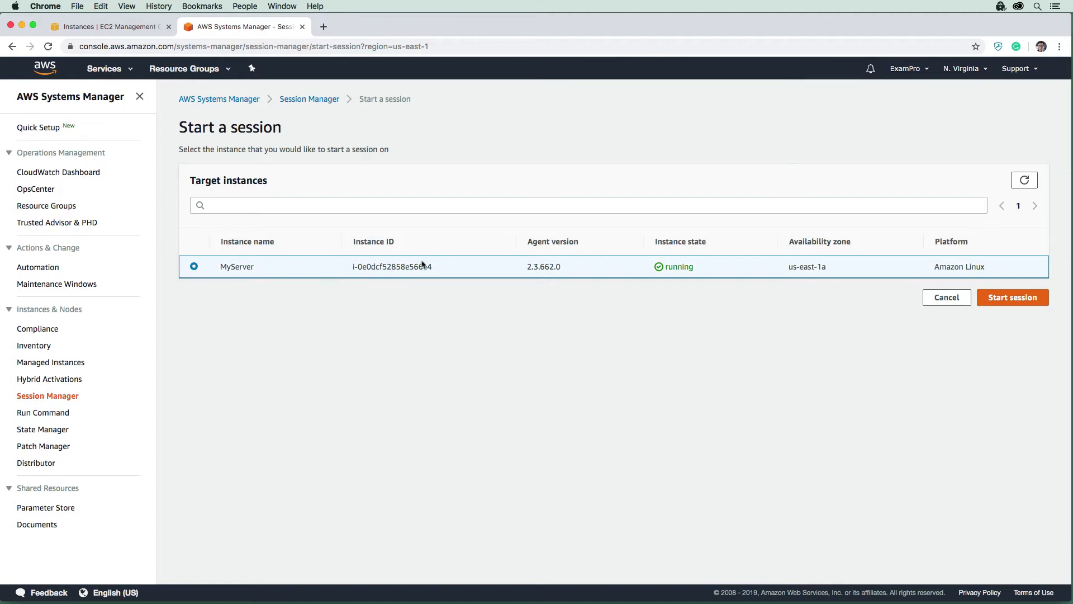
Step: Start the shell on MyServer, switch to ec2-user with sudo su, and run ls and pwd
left_click(1012, 297)
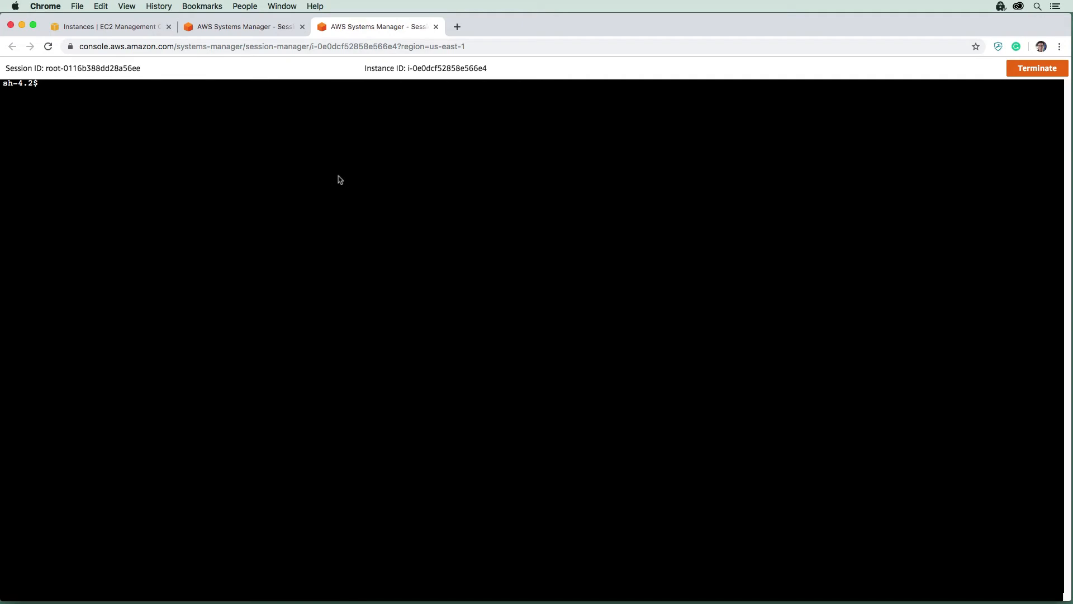
mouse_move(342, 177)
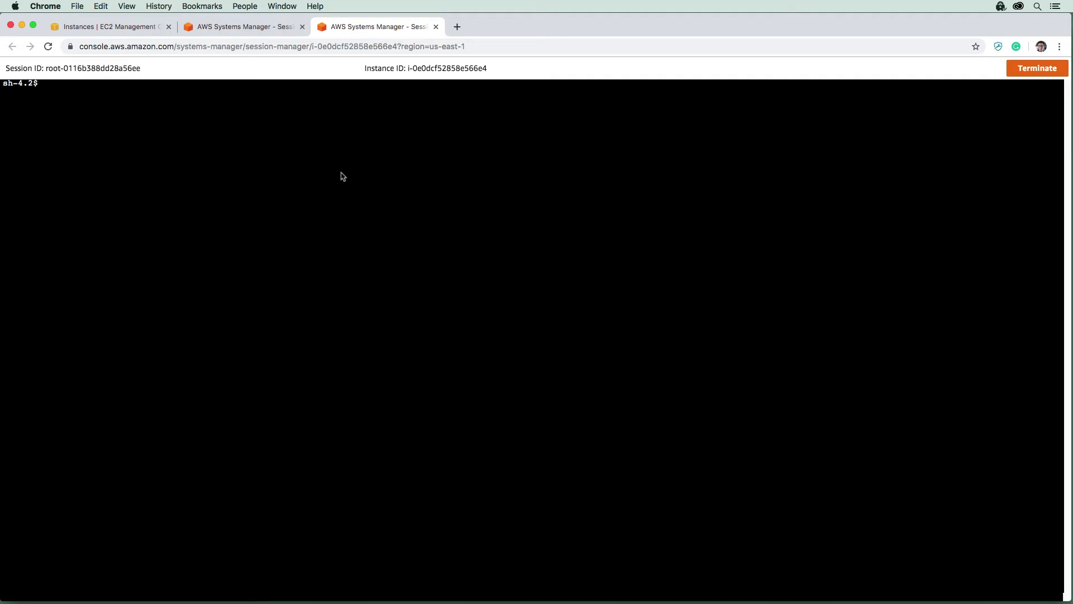
type("sudo")
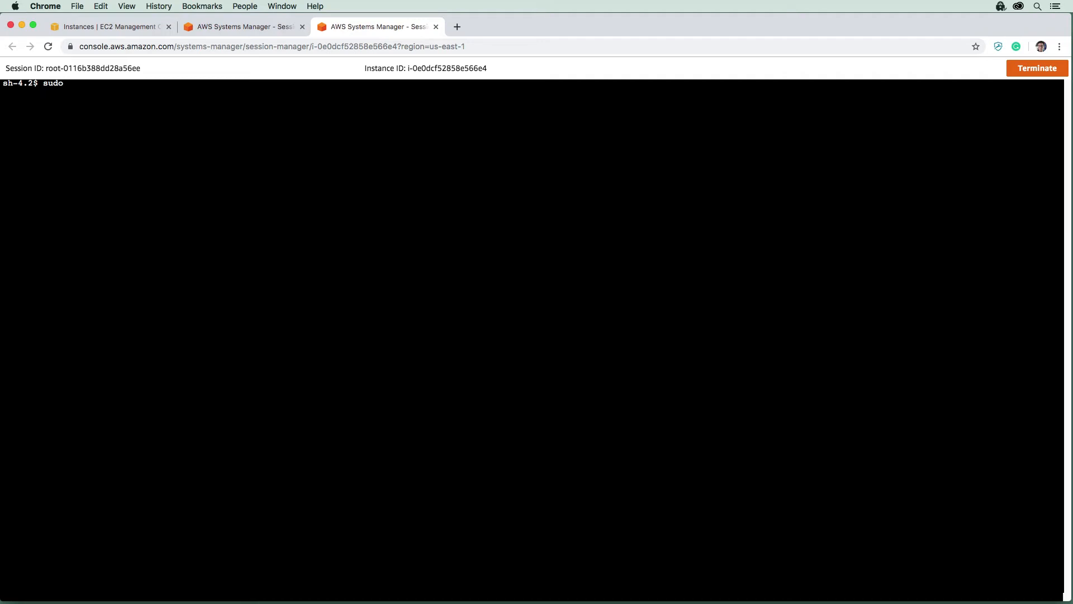
type("- ec2")
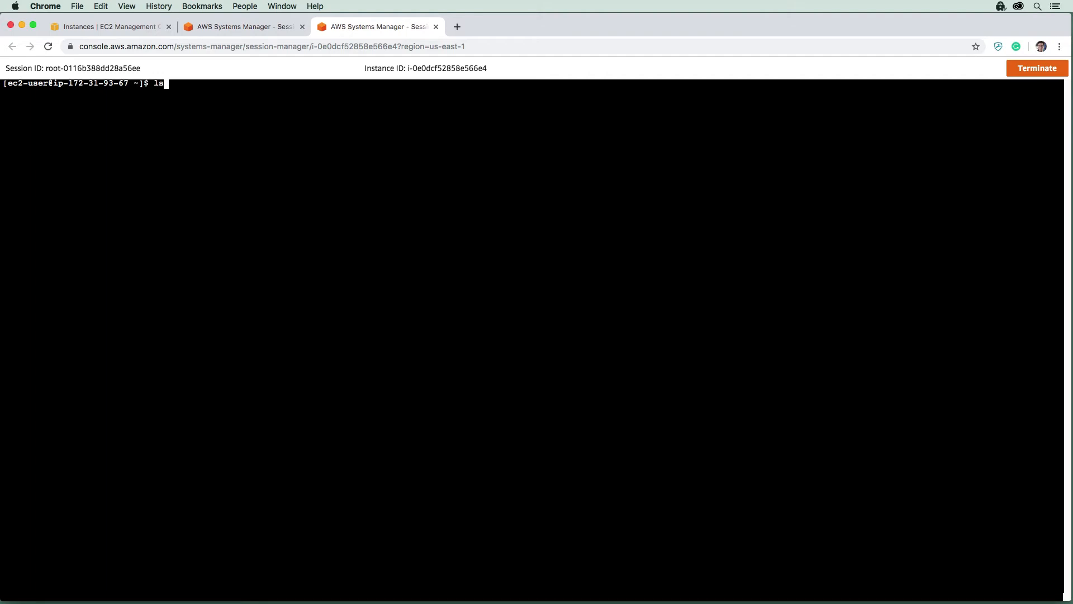
type("pwd")
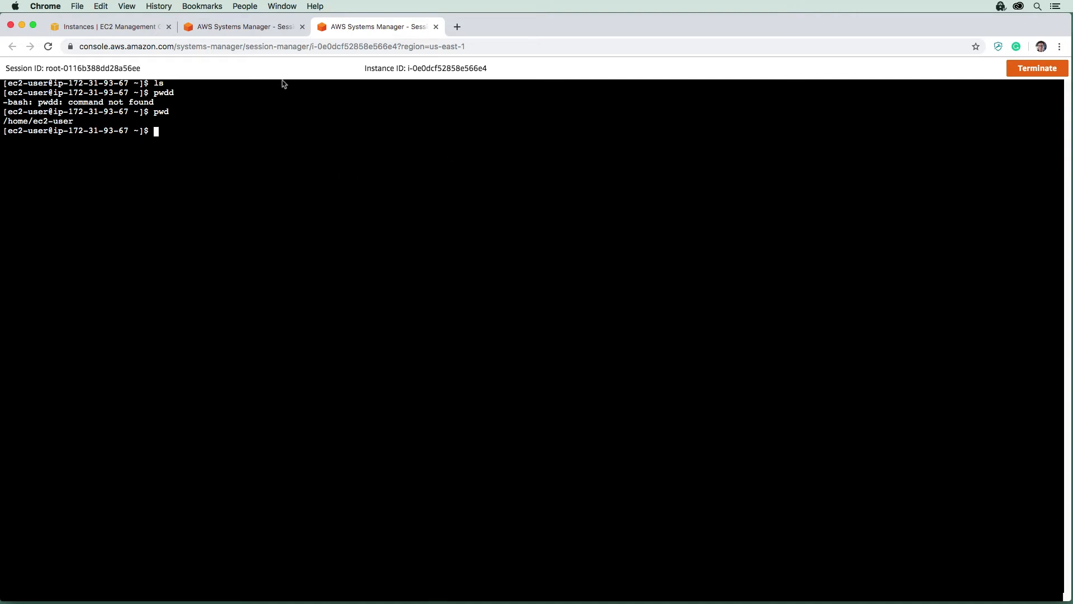
Step: Terminate the Session Manager shell session and confirm
left_click(1037, 68)
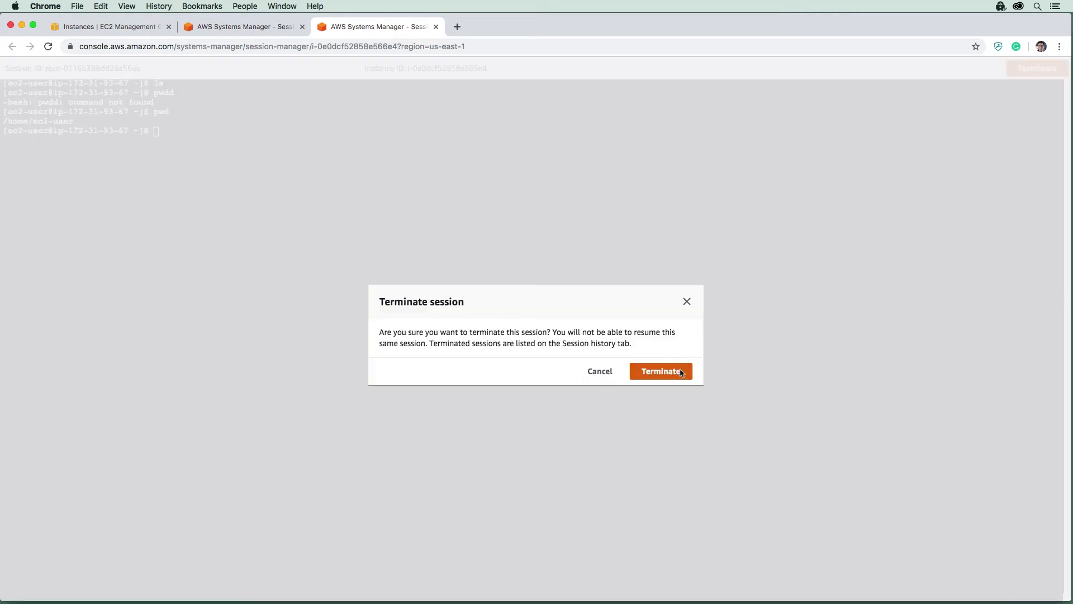
left_click(660, 371)
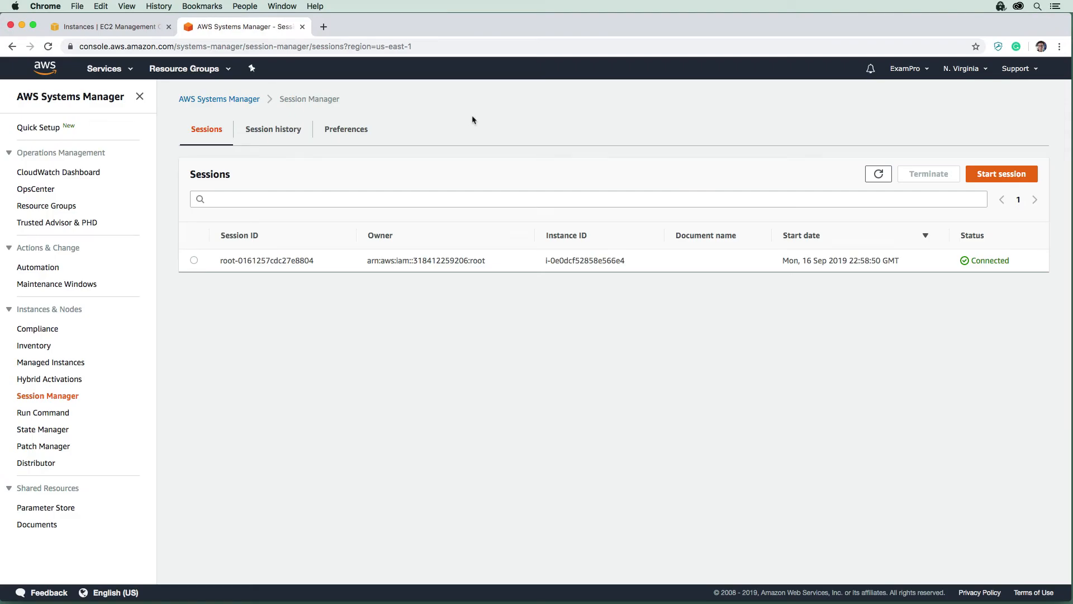
left_click(273, 128)
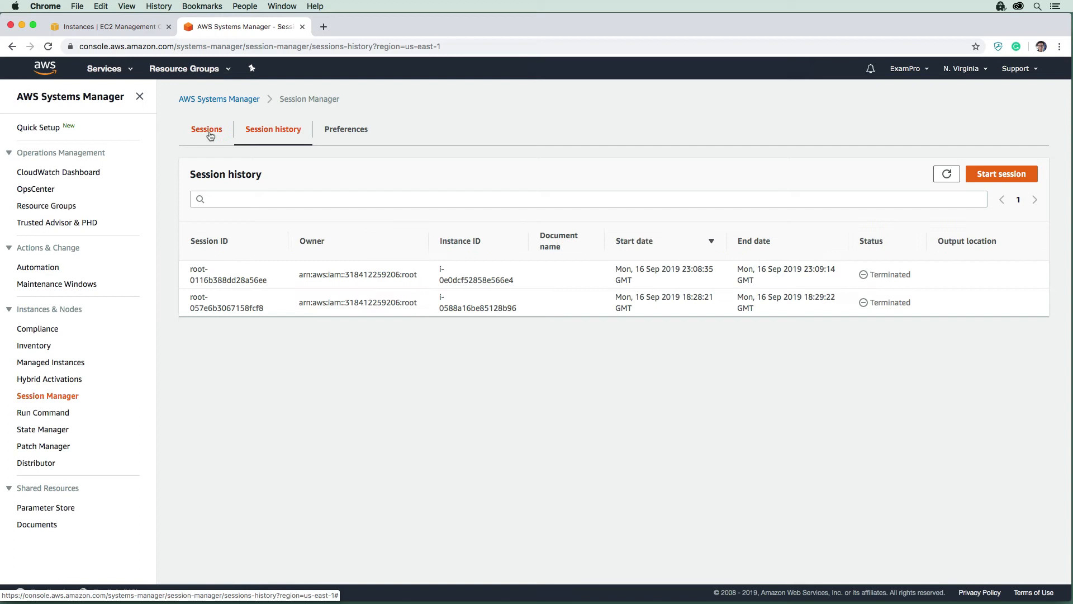
left_click(206, 129)
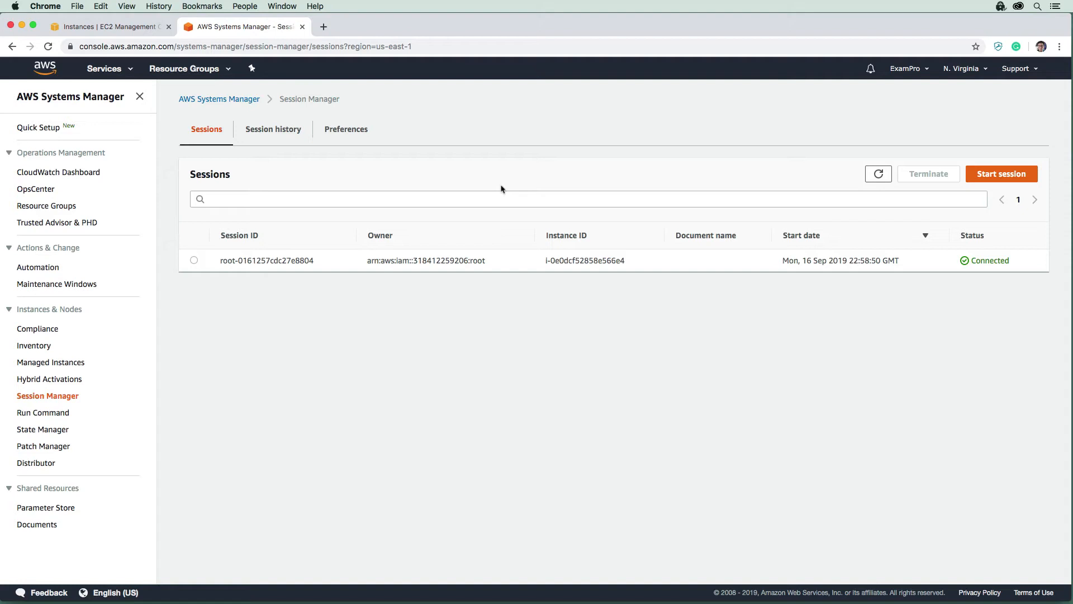
mouse_move(580, 244)
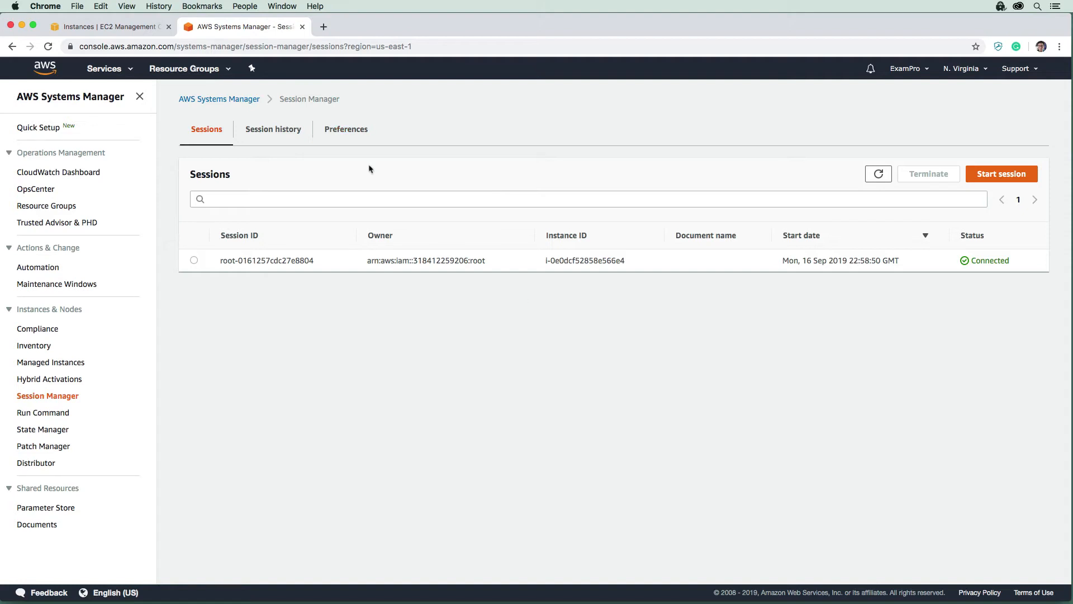
mouse_move(316, 172)
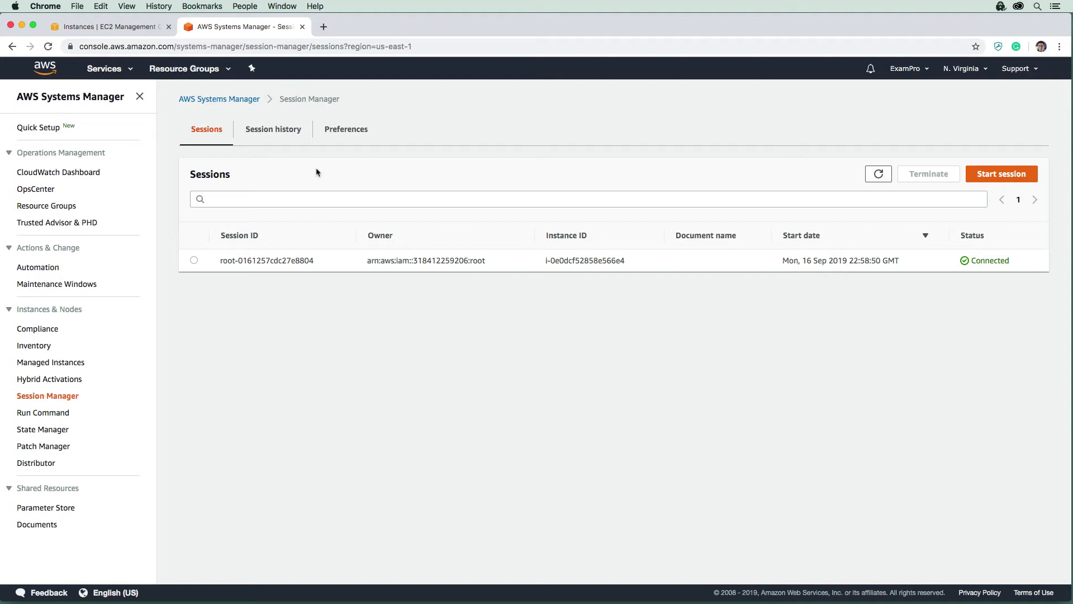
mouse_move(615, 299)
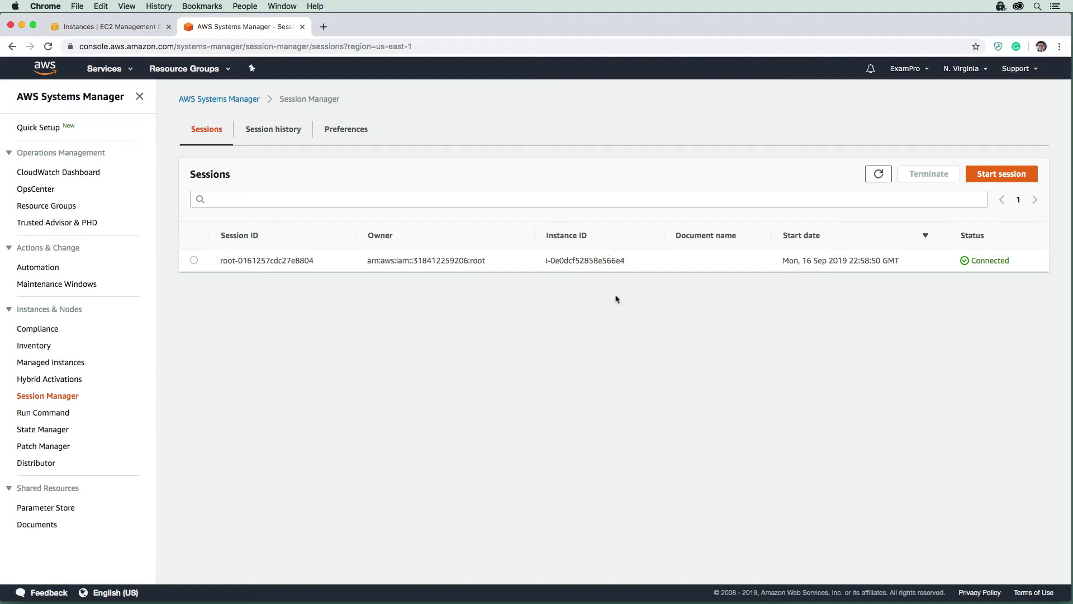
mouse_move(289, 277)
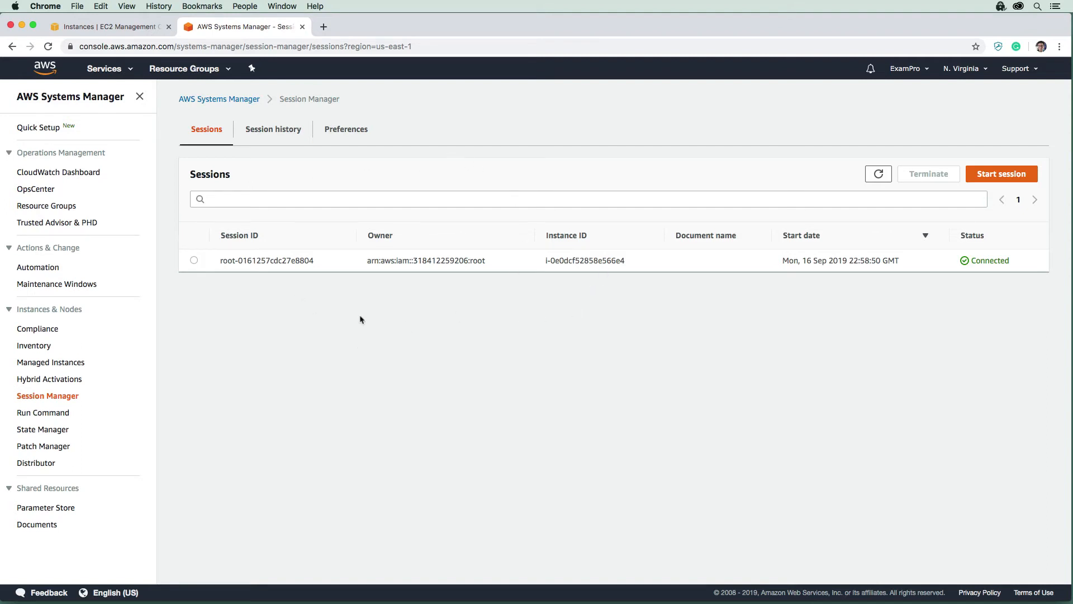
Step: Bring the desktop with myec2.pem and userdata.sh to the front
left_click(107, 26)
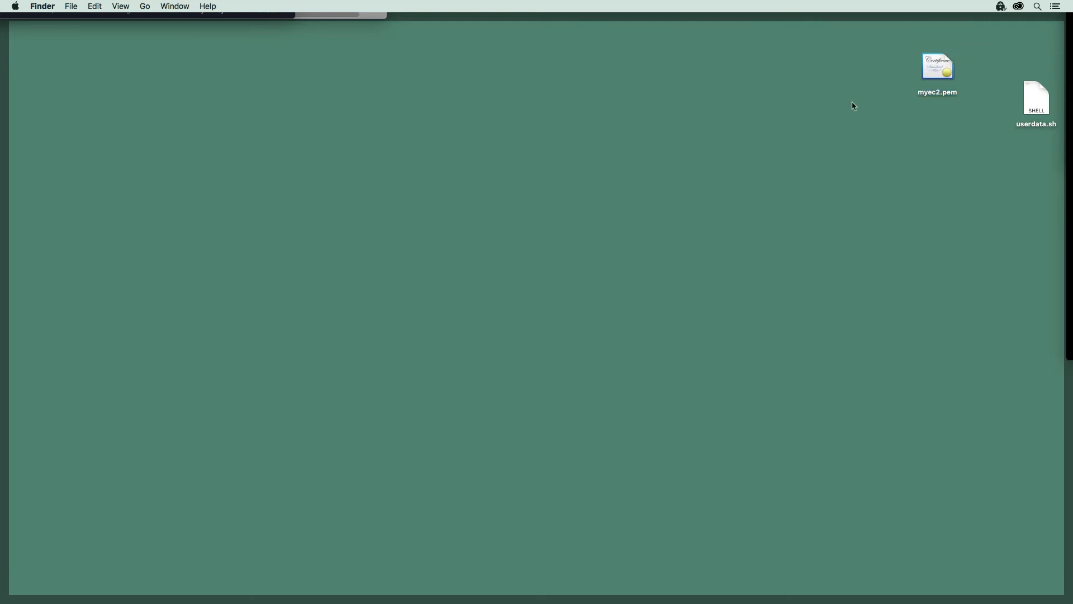
mouse_move(854, 102)
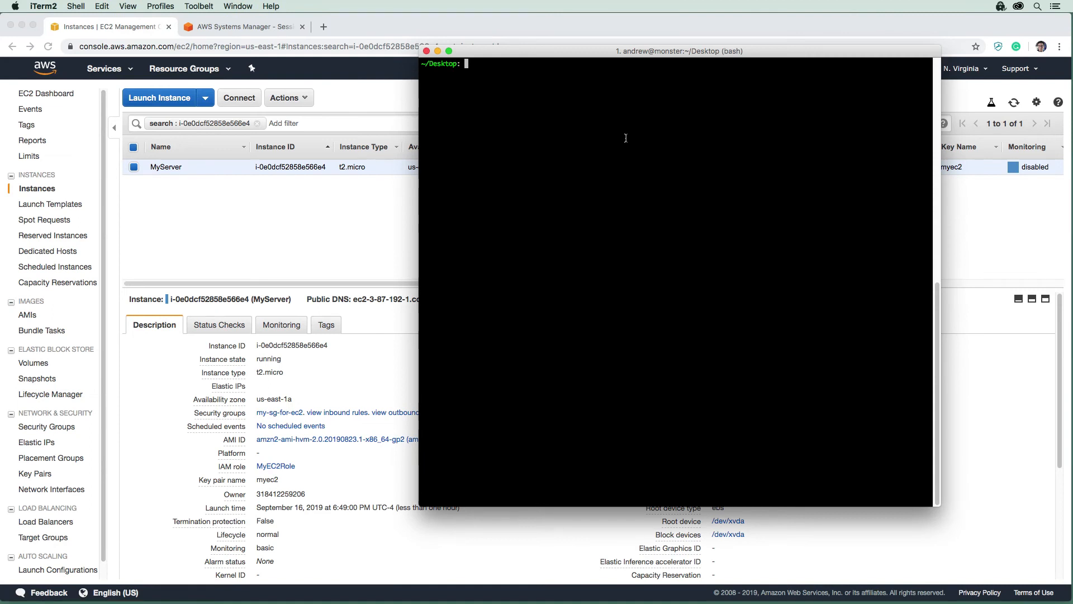
type("ssh")
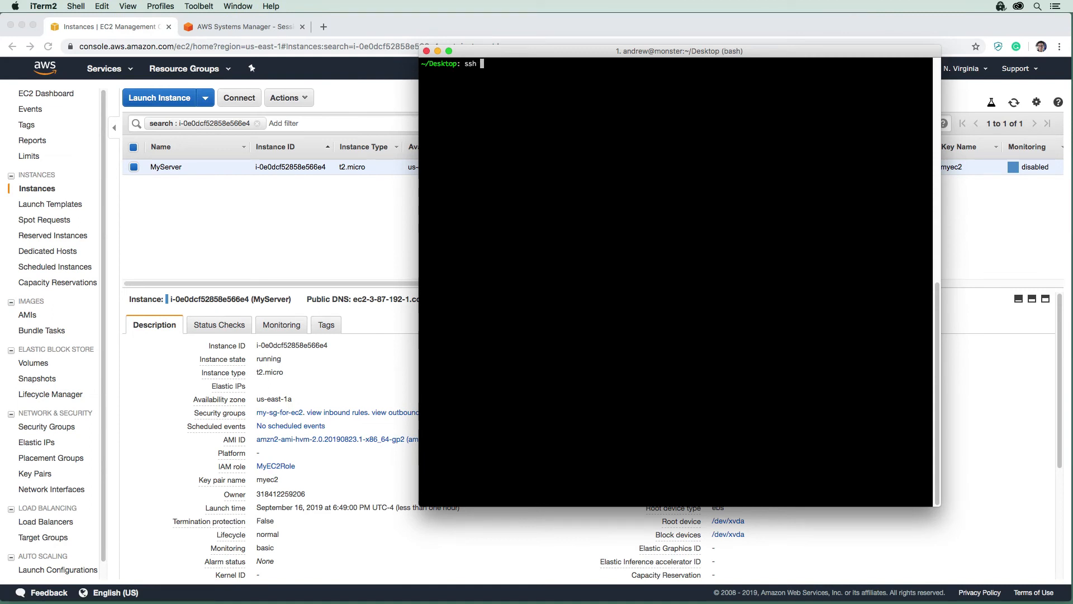
type("ec2-user@")
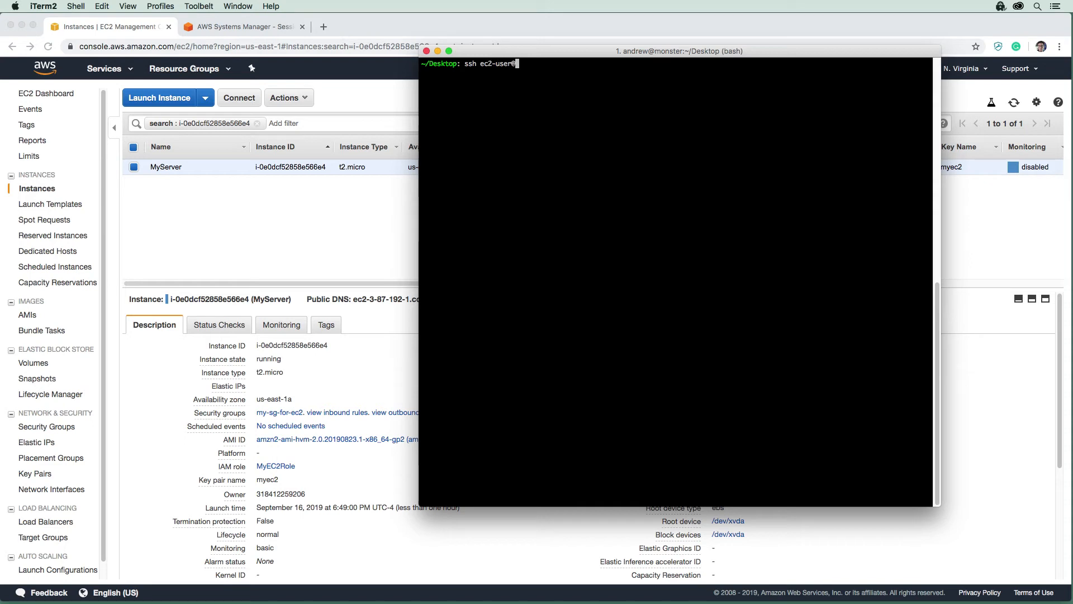
mouse_move(600, 121)
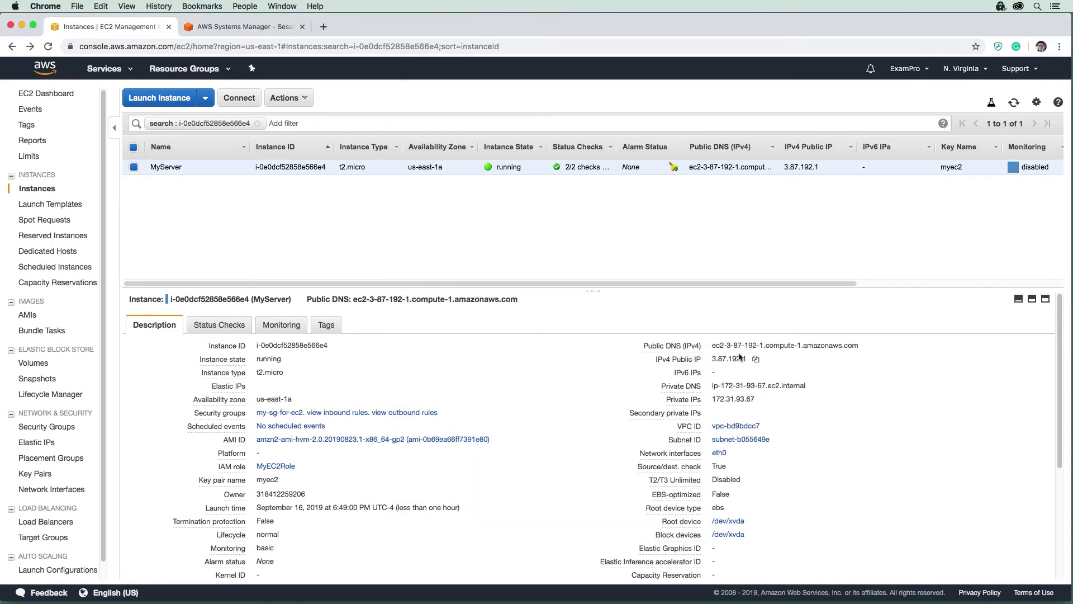
mouse_move(756, 359)
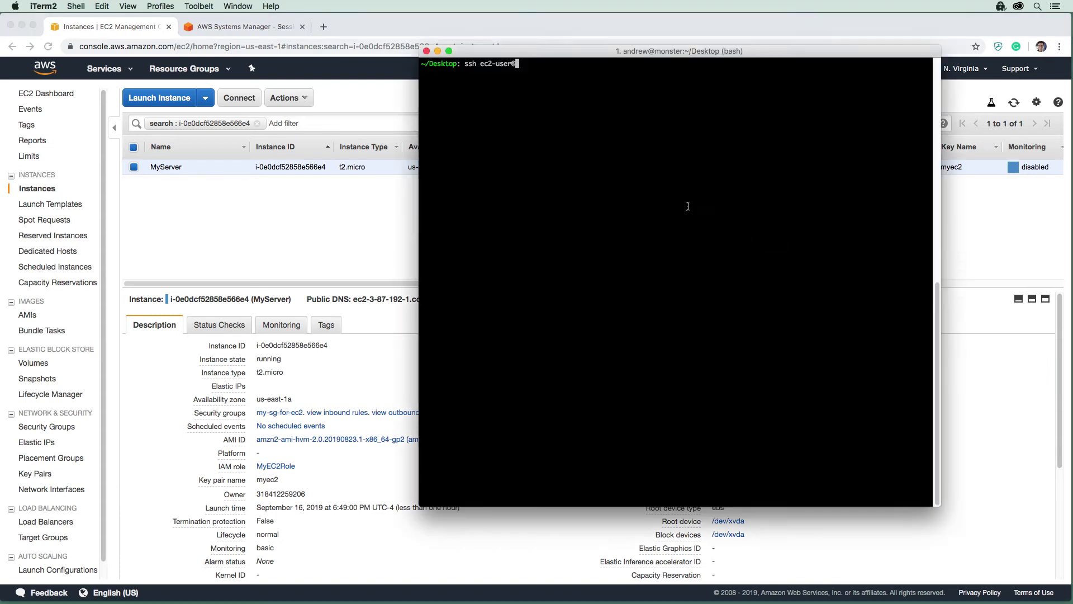
type("@3.87.192.1 -u")
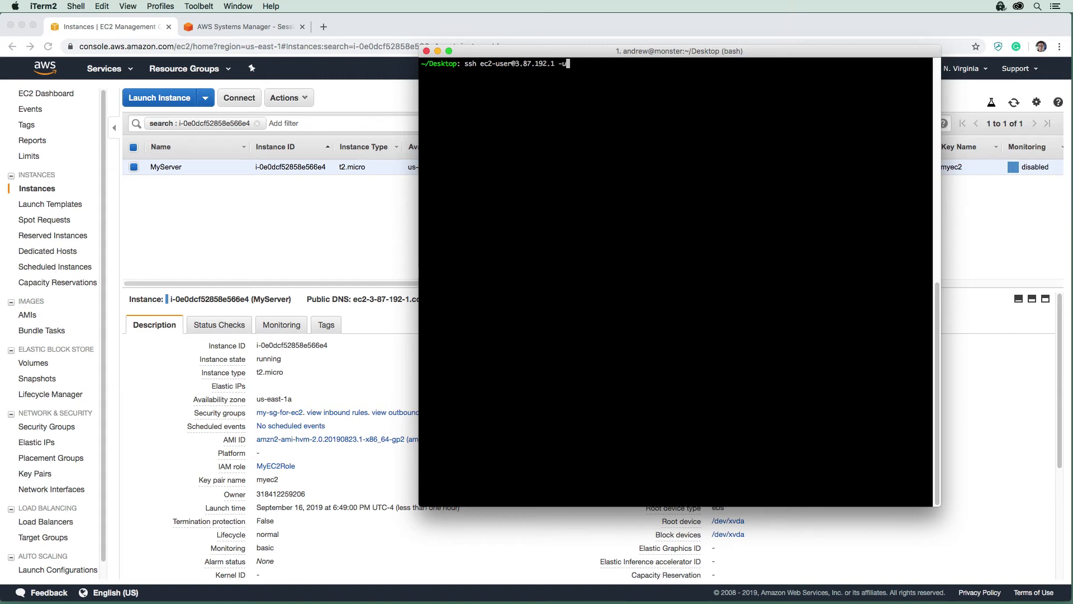
type("i ~/")
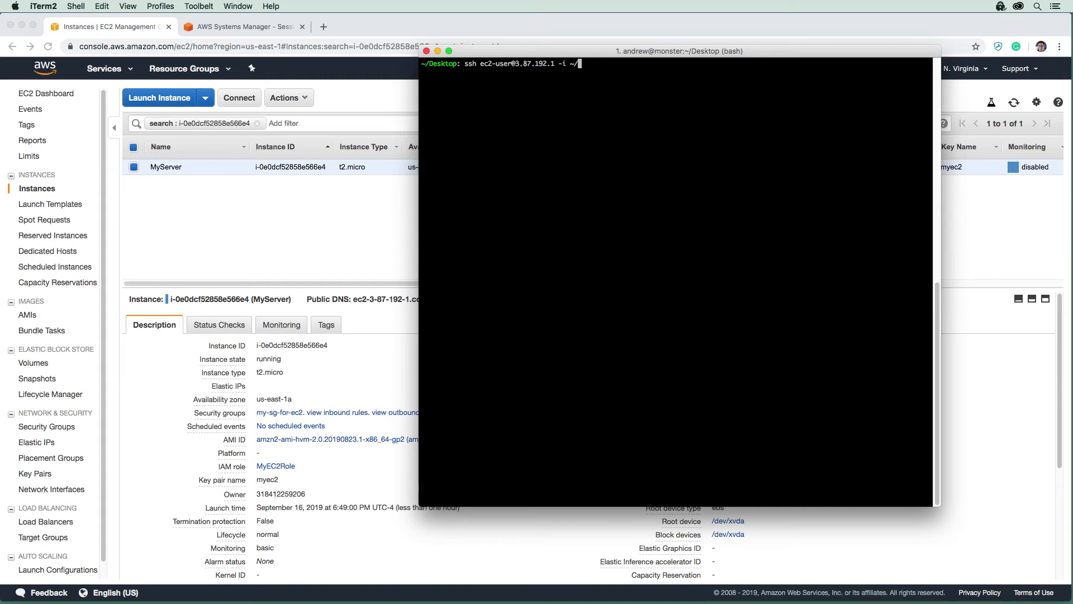
type("Des")
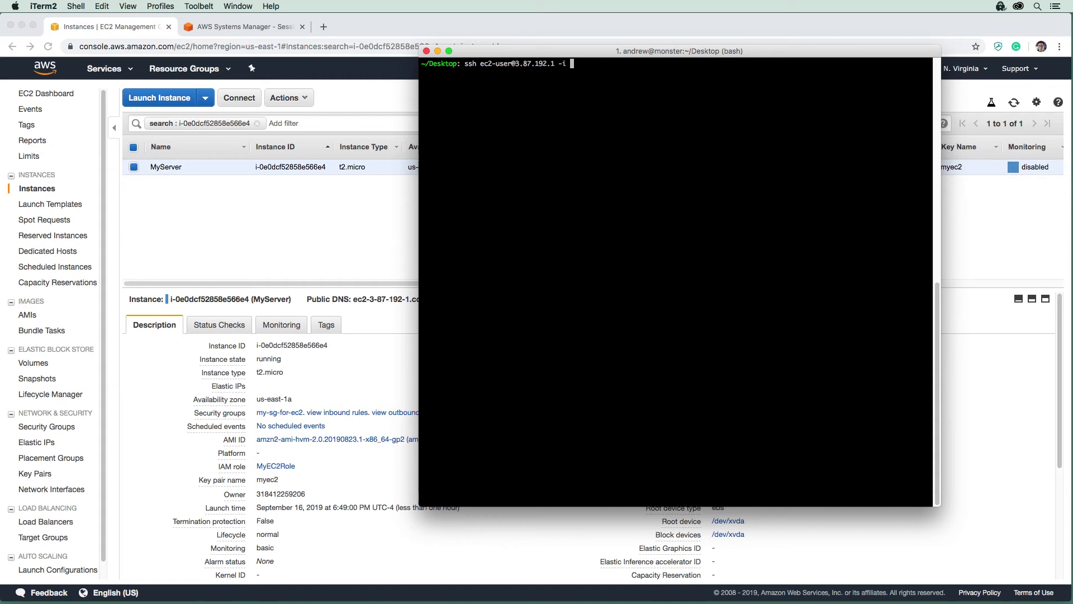
type("myec2.pem")
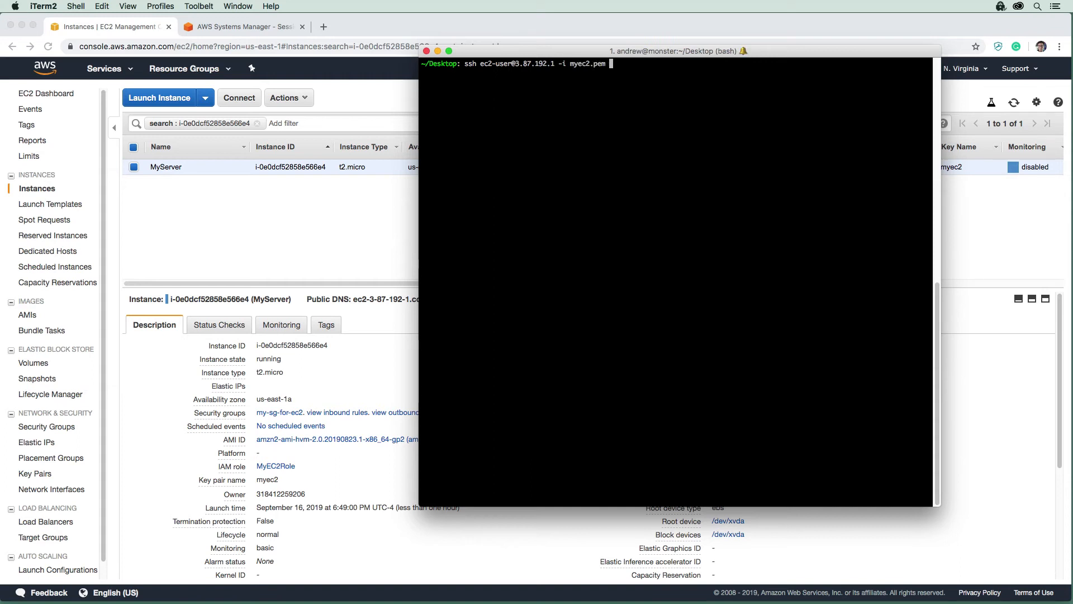
key("Return")
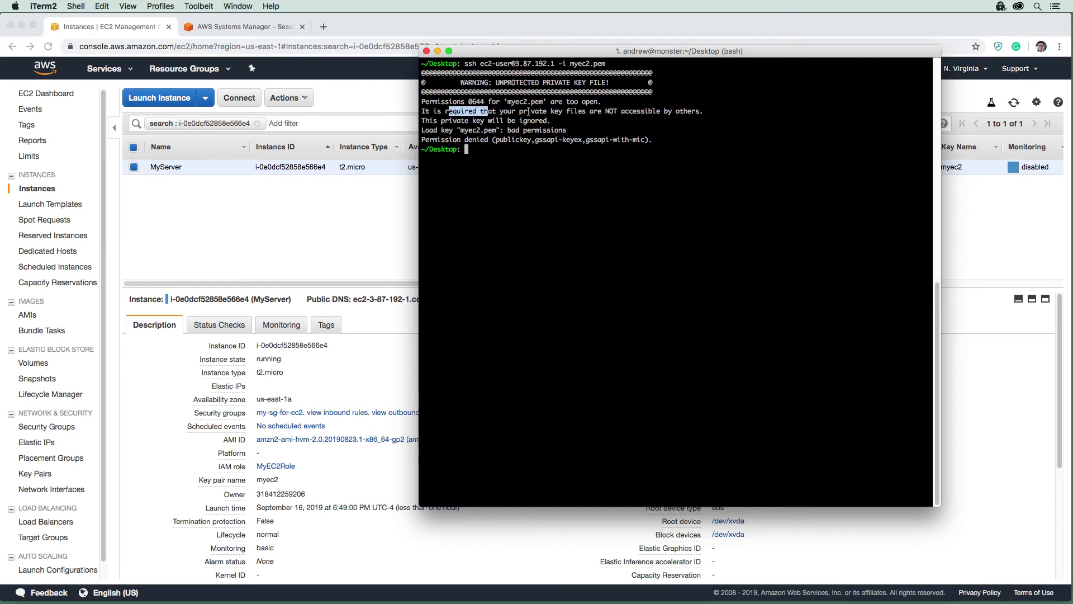
Step: Highlight the warning line saying private key files must not be accessible by others
left_click_drag(449, 111, 662, 110)
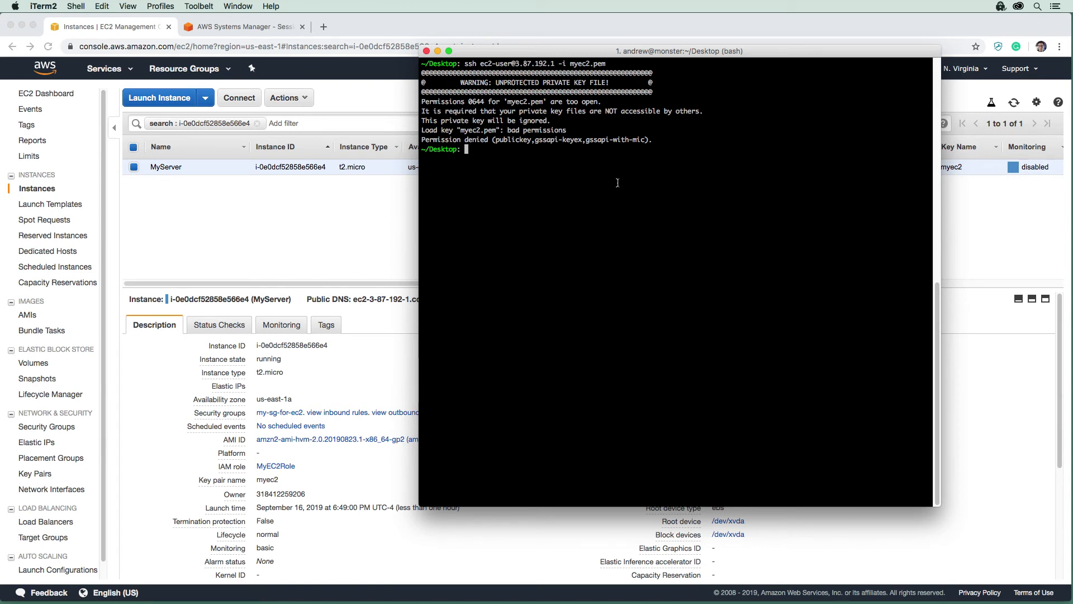
Step: List the folder, chmod 400 myec2.pem, and list again to confirm owner-read-only permissions
type("las")
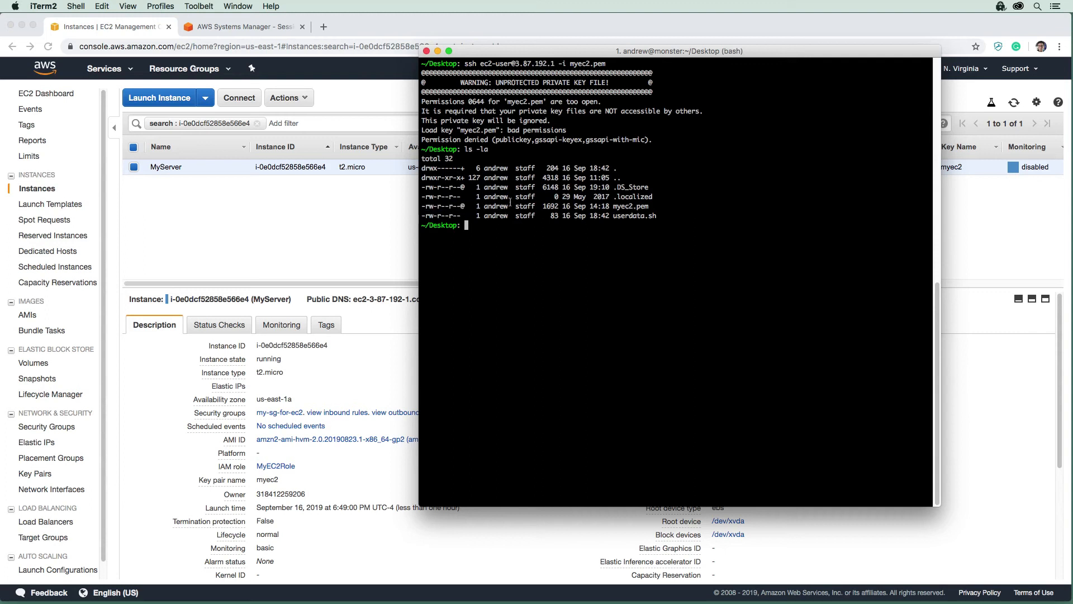
type("chr")
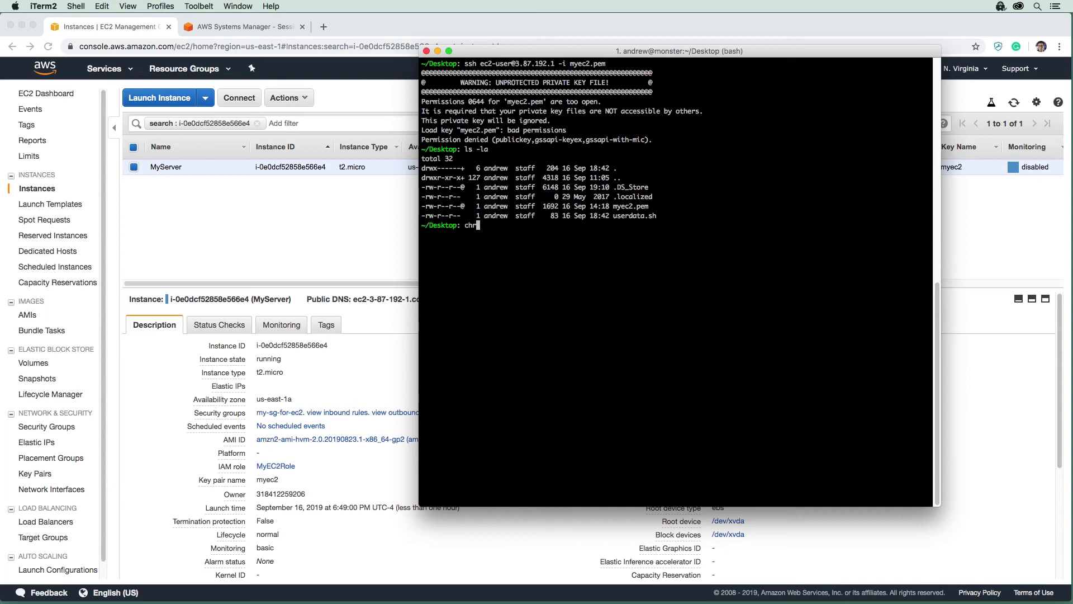
type("mod 400 myec2.pem")
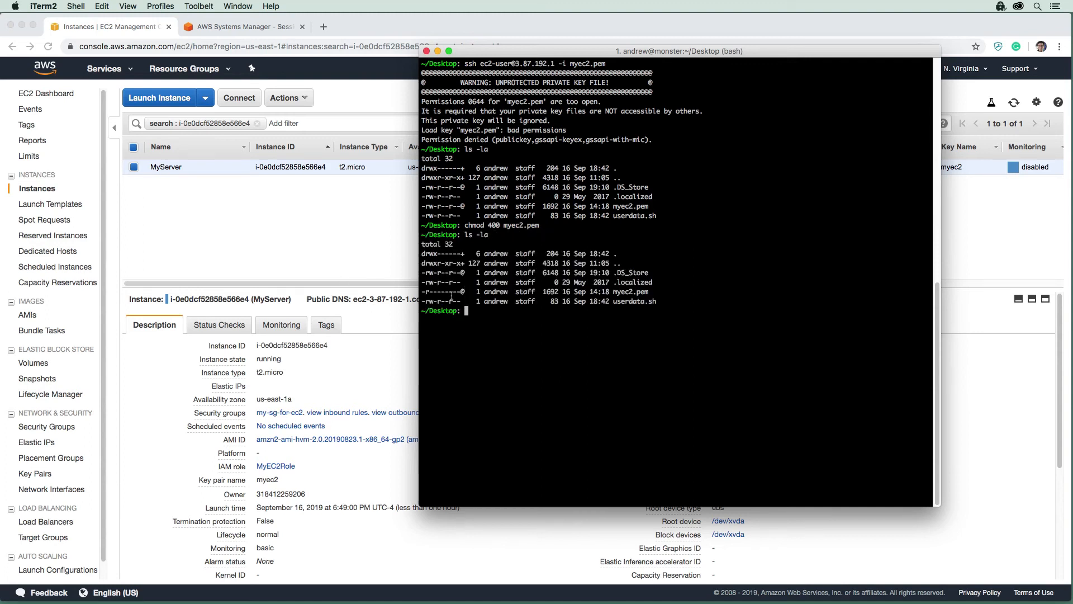
type("ls -la")
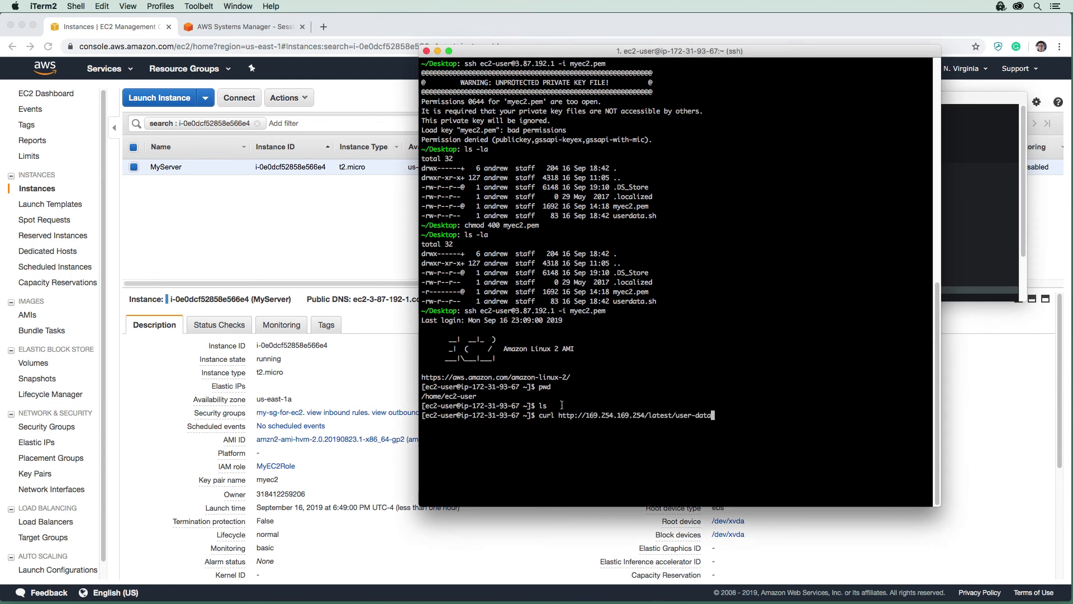
mouse_move(609, 368)
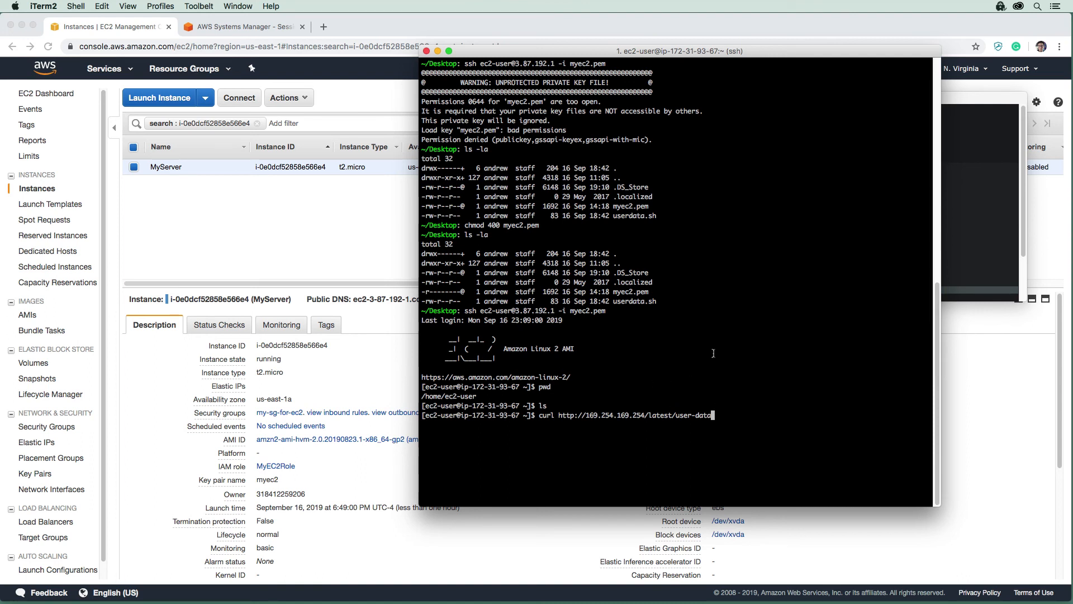
key("Enter")
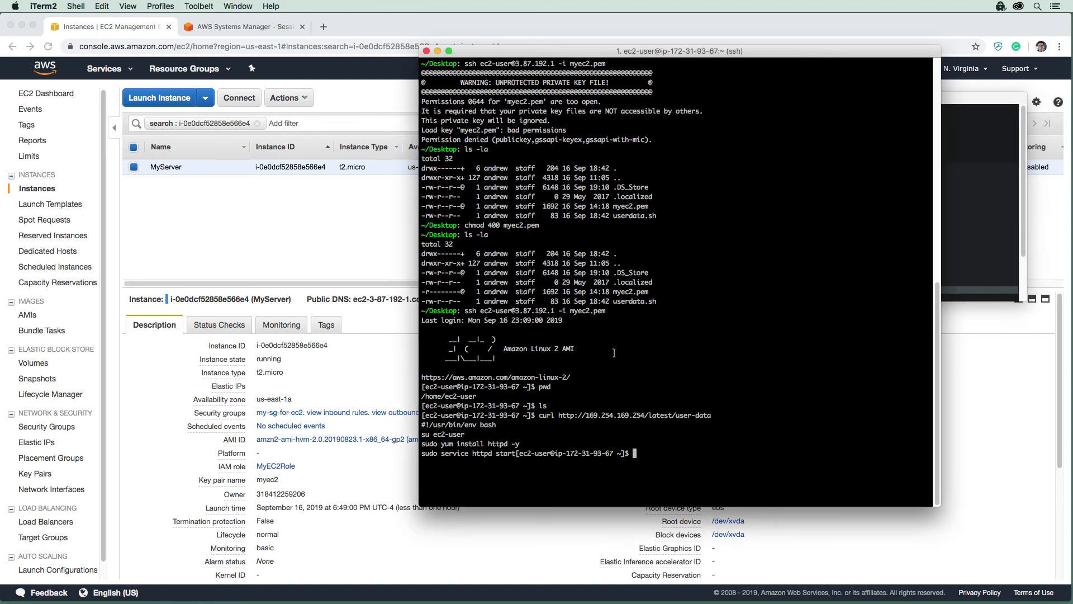
Step: Query /latest/meta-data/ and public-ipv4 (3.87.192.1) with curl, then begin typing exit
type("curl http://169.254.169.254/latest/meta-data/")
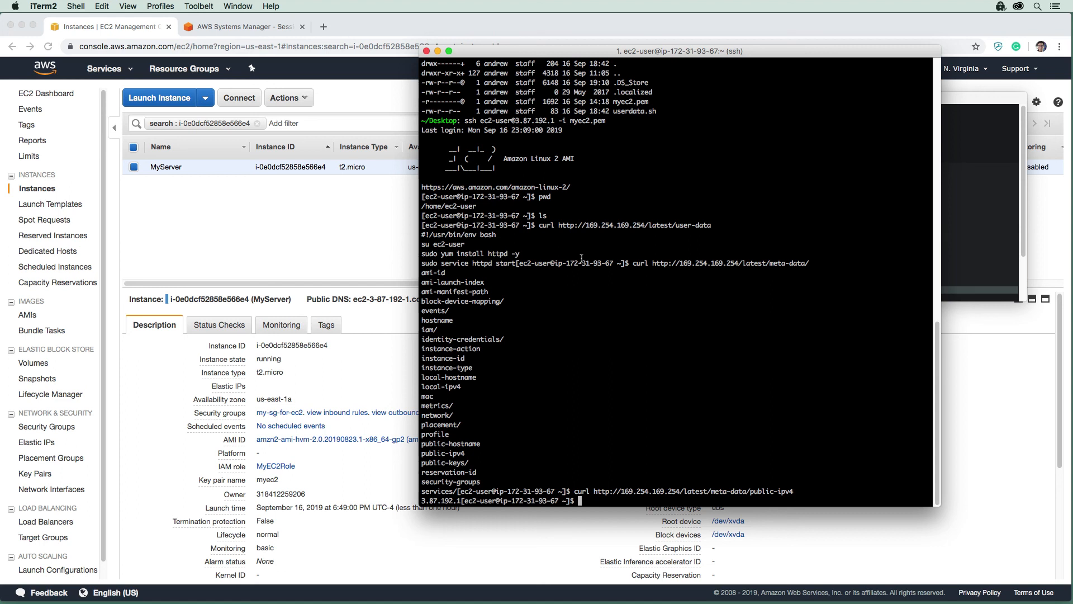
type("ex")
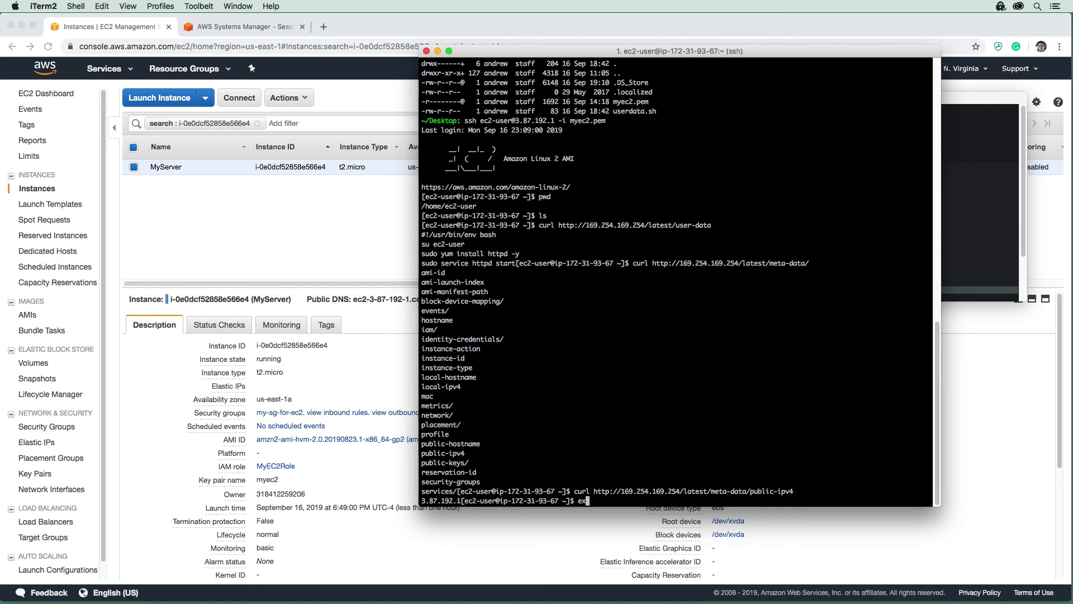